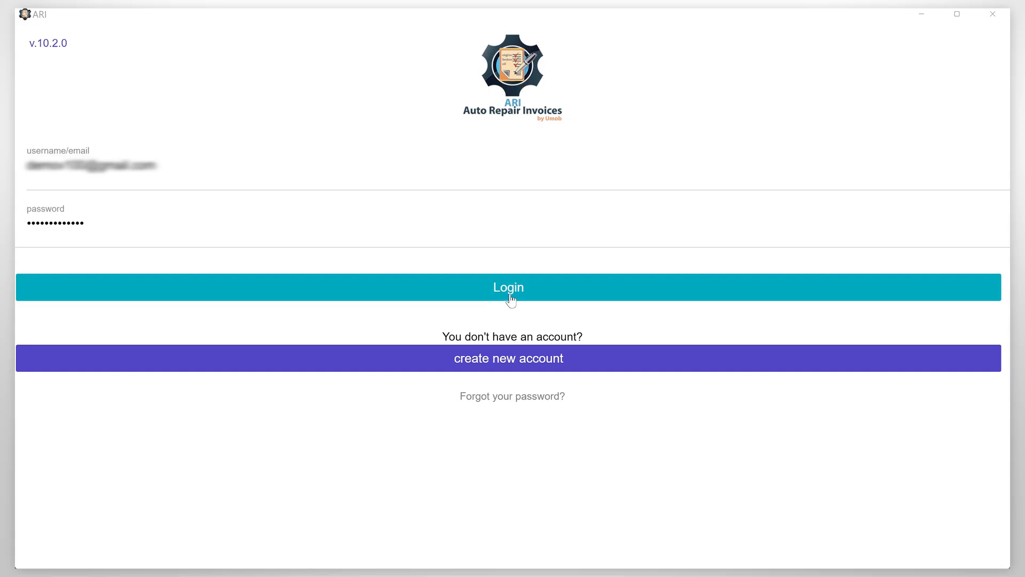
Step: Log in to the shop account with the saved credentials
click(508, 287)
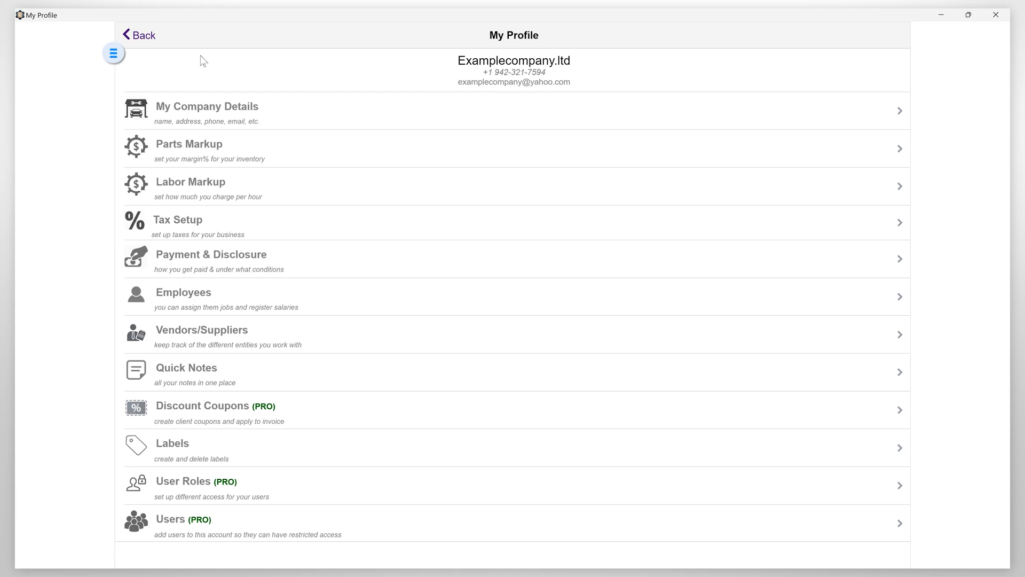
mouse_move(165, 55)
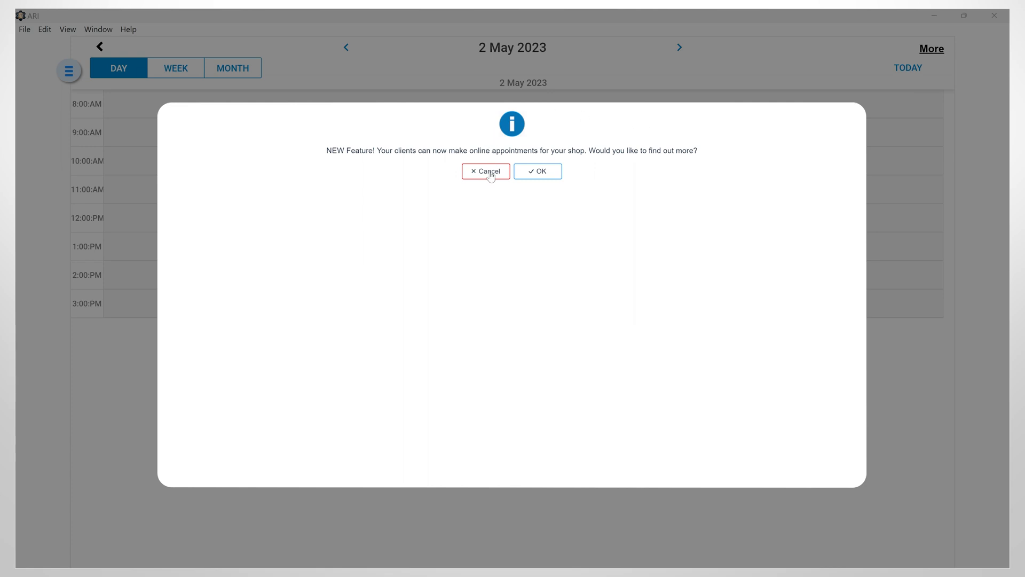
Step: Dismiss the online-appointments announcement and the appointment tip
click(486, 171)
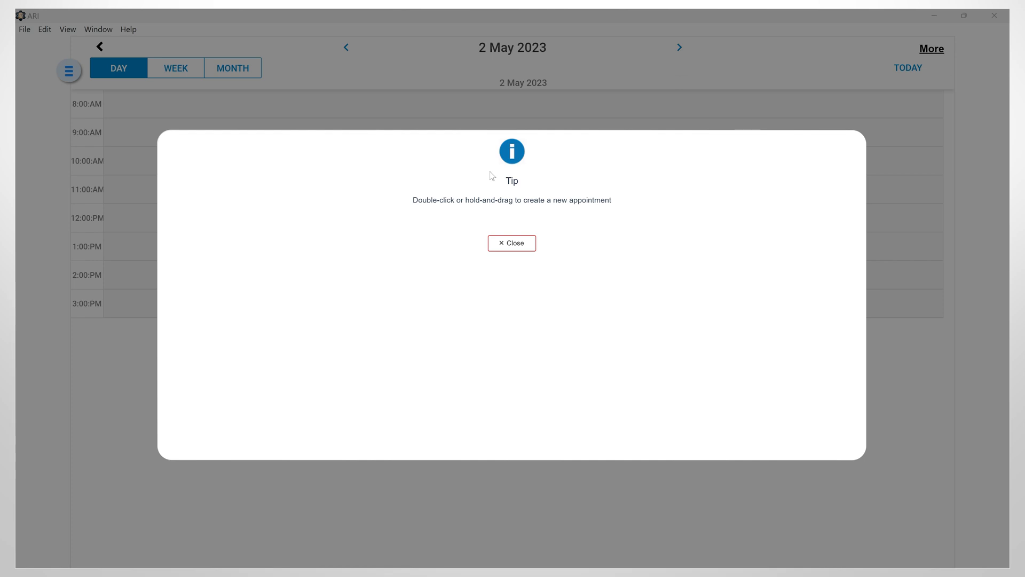
mouse_move(483, 250)
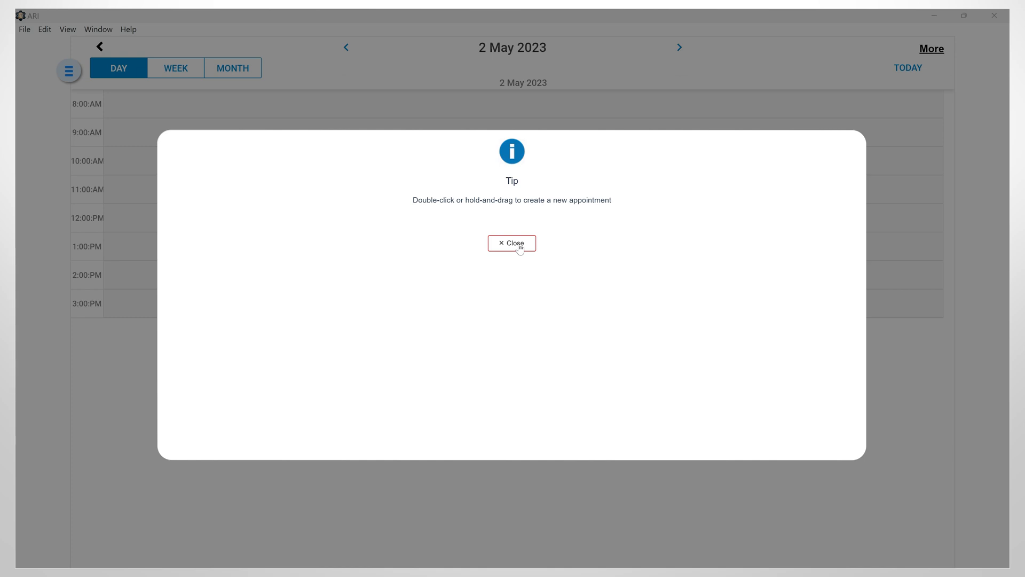
click(511, 244)
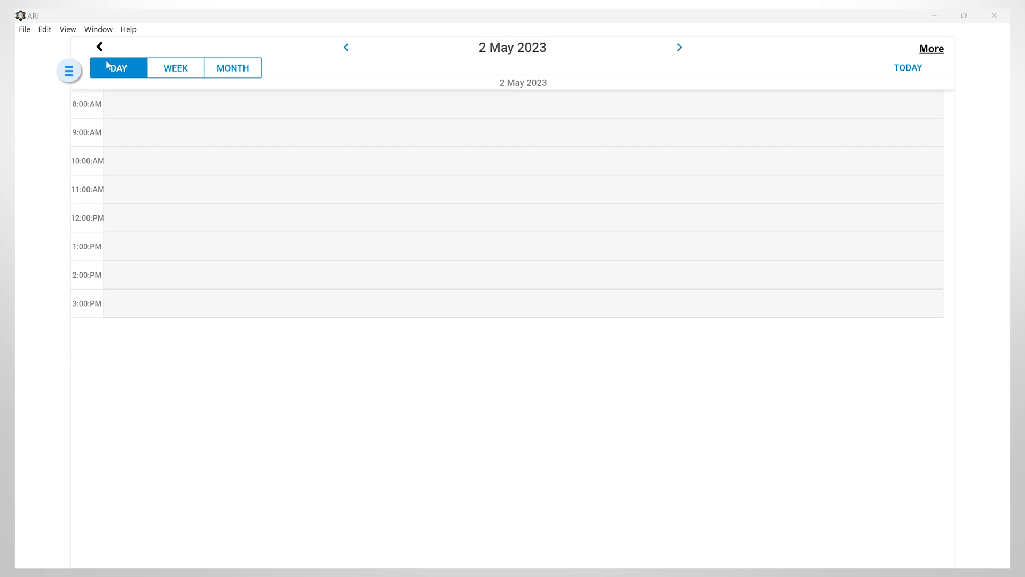
Step: Switch the calendar through week view to the full May 2023 month view
click(175, 67)
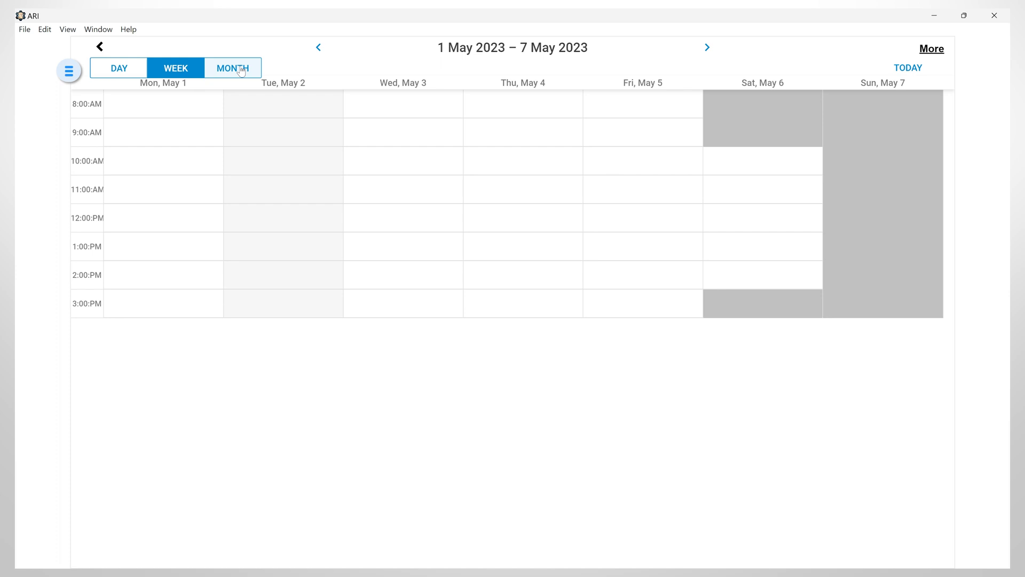
click(232, 69)
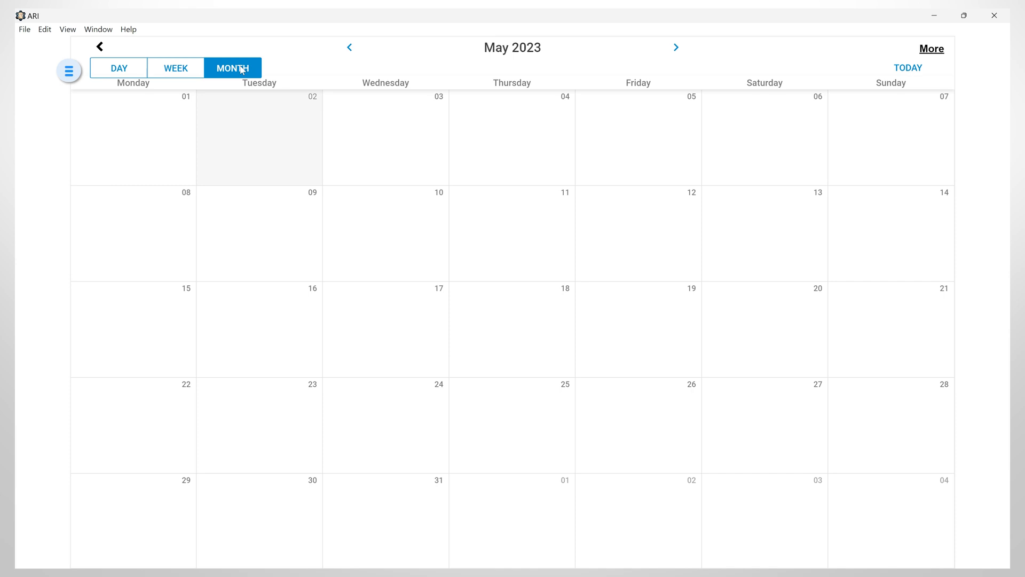
click(119, 68)
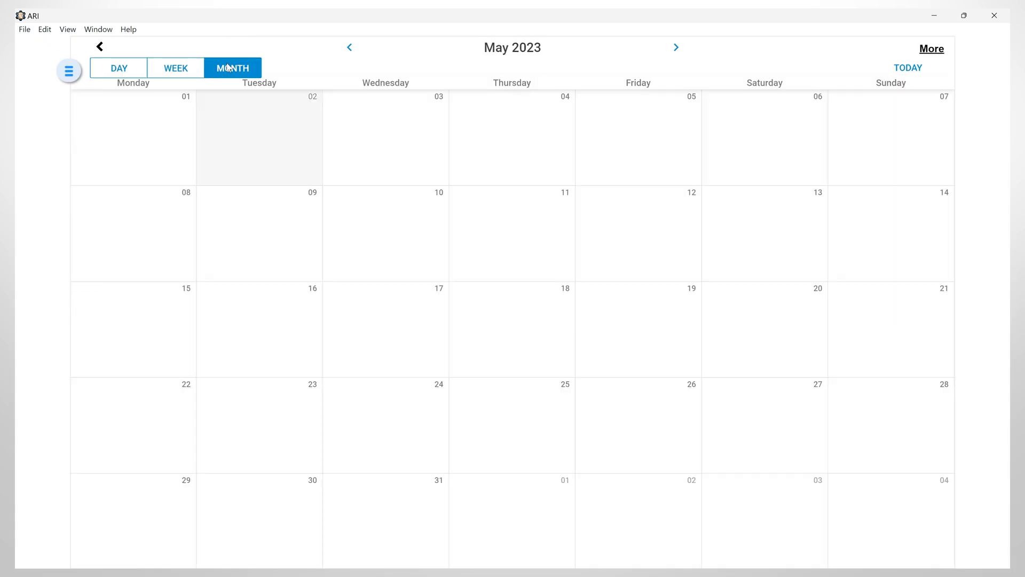
Step: Start a new appointment on Thursday 4 May running 10:00 AM to 12:00 PM
double_click(512, 138)
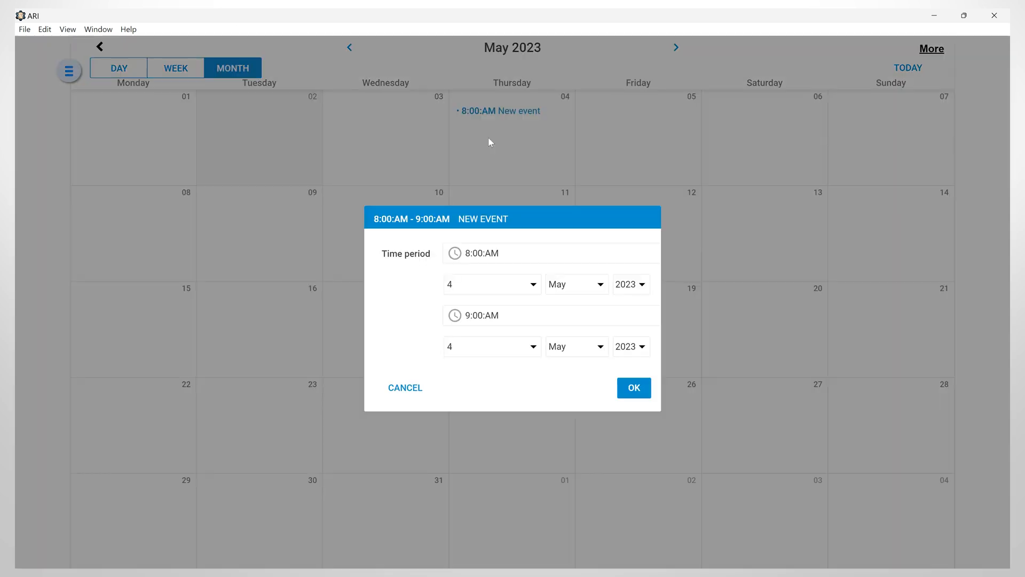
mouse_move(517, 174)
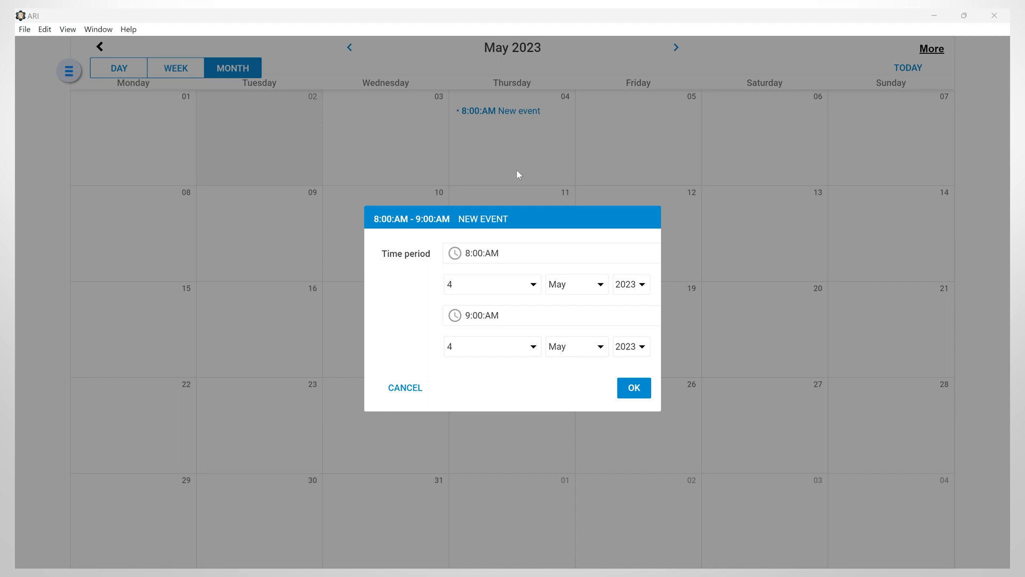
click(484, 316)
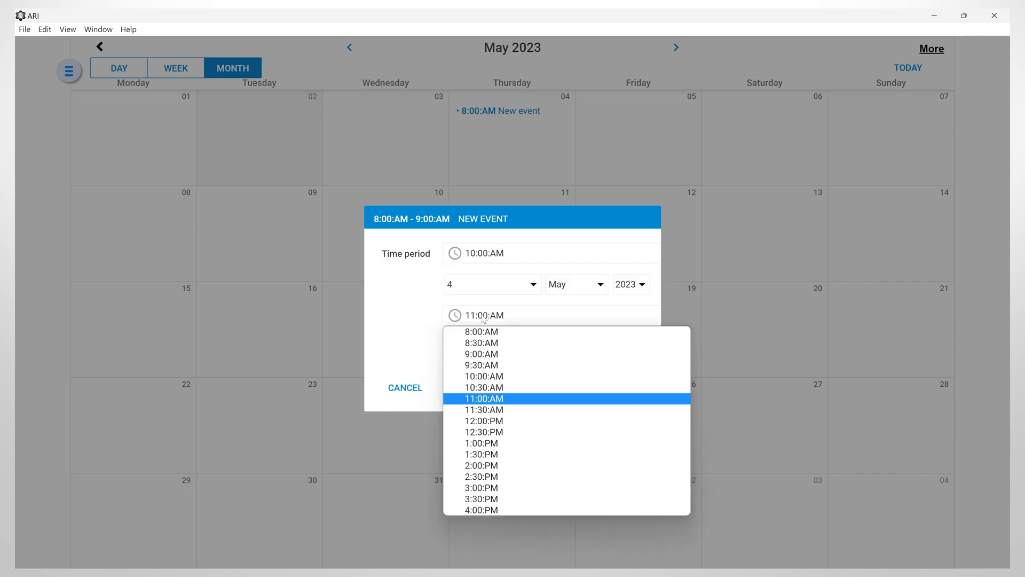
click(484, 421)
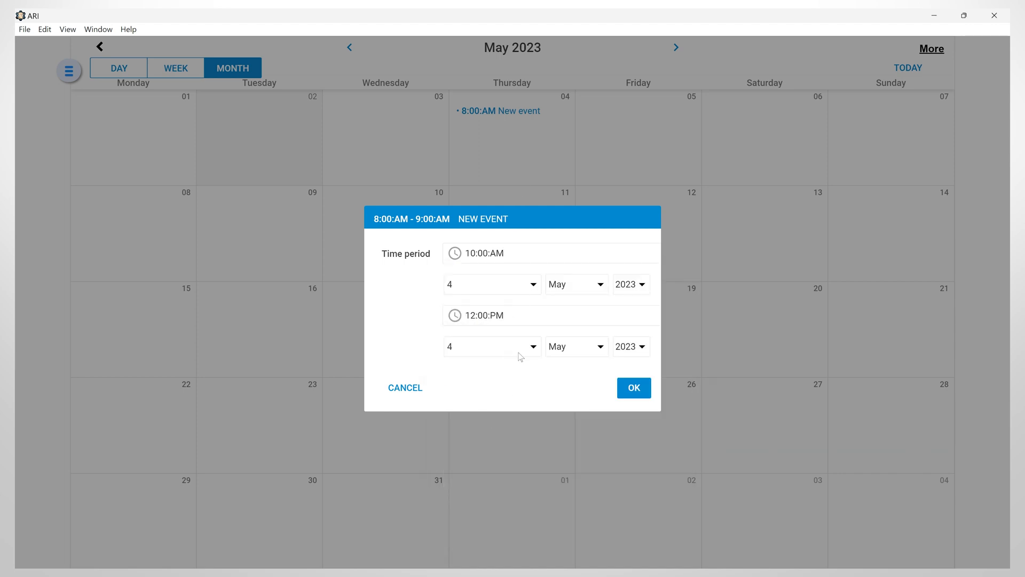
click(632, 387)
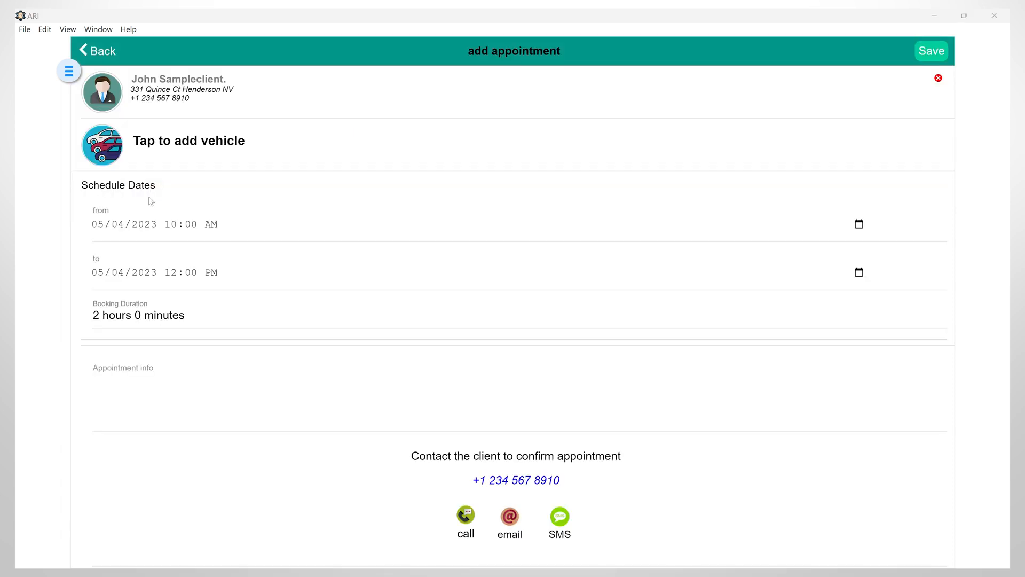
Step: Assign the client's 2015 JEEP Grand Cherokee to the appointment
click(188, 140)
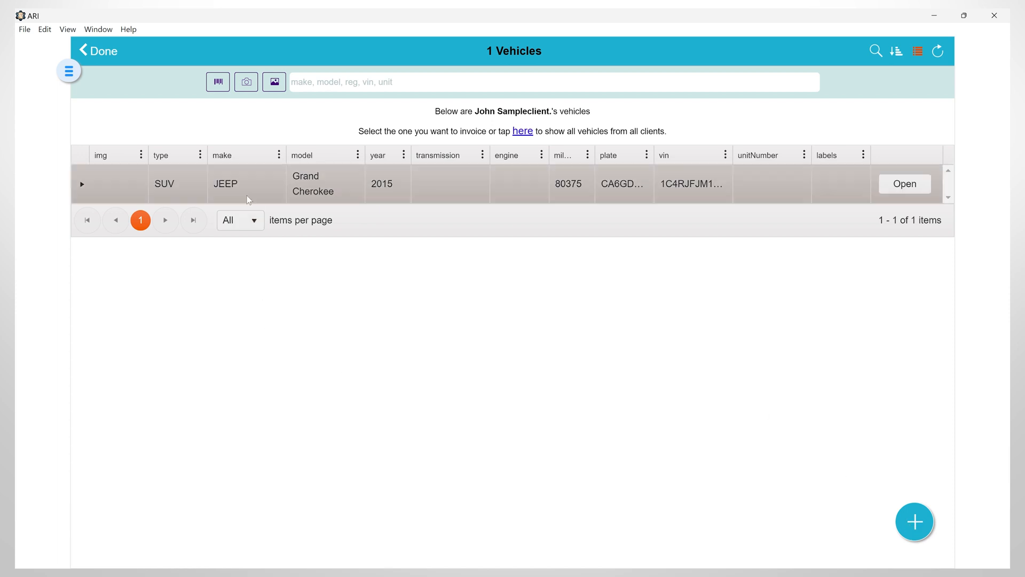
click(905, 184)
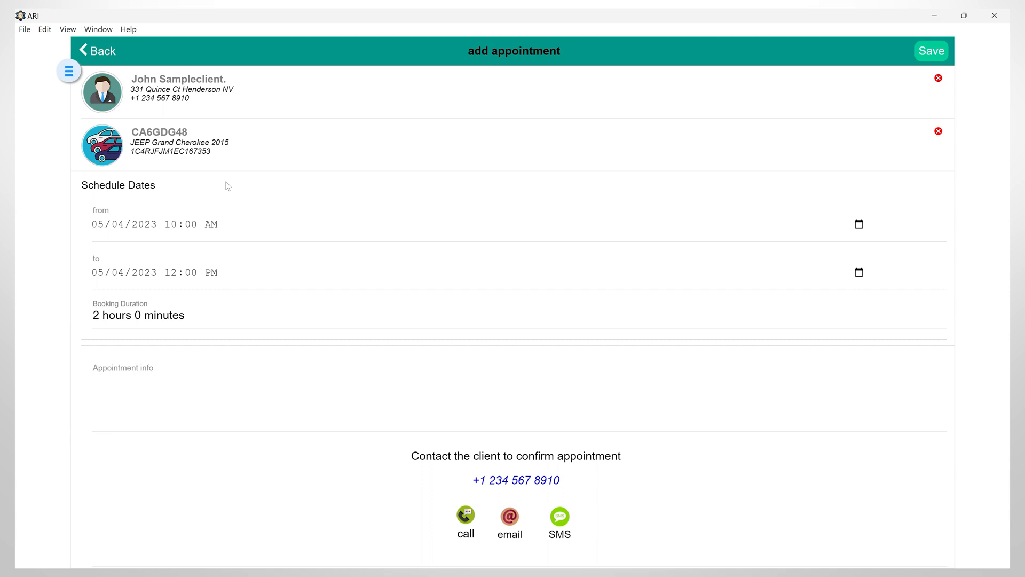
mouse_move(794, 272)
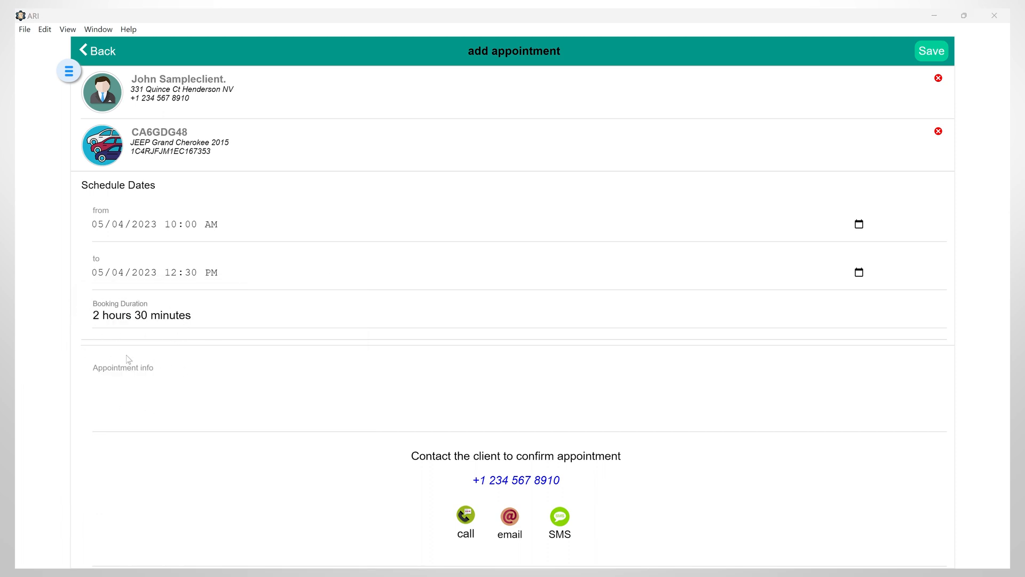
Step: Save the confirmed appointment so it appears on 4 May
scroll(down, 3)
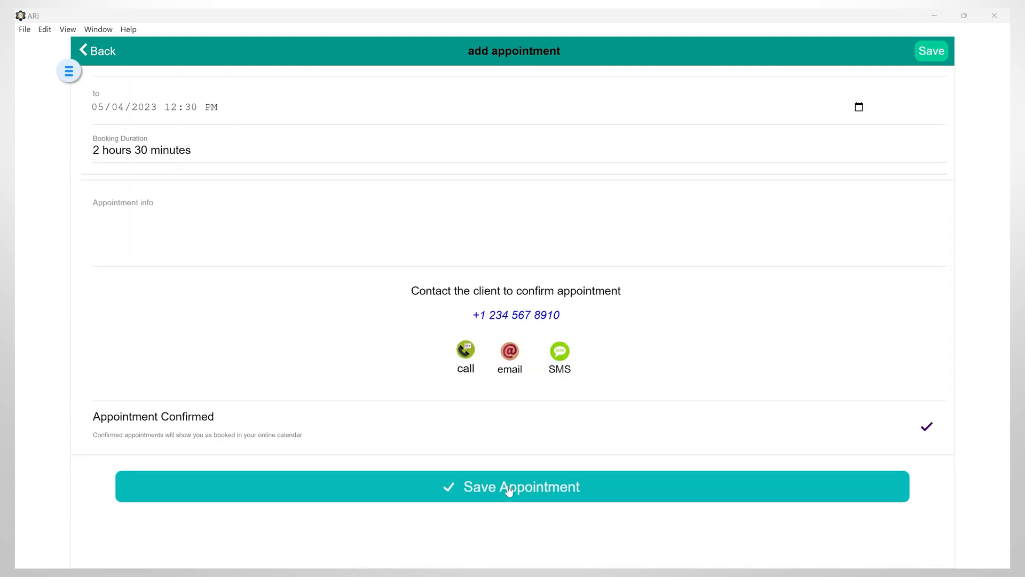
click(513, 487)
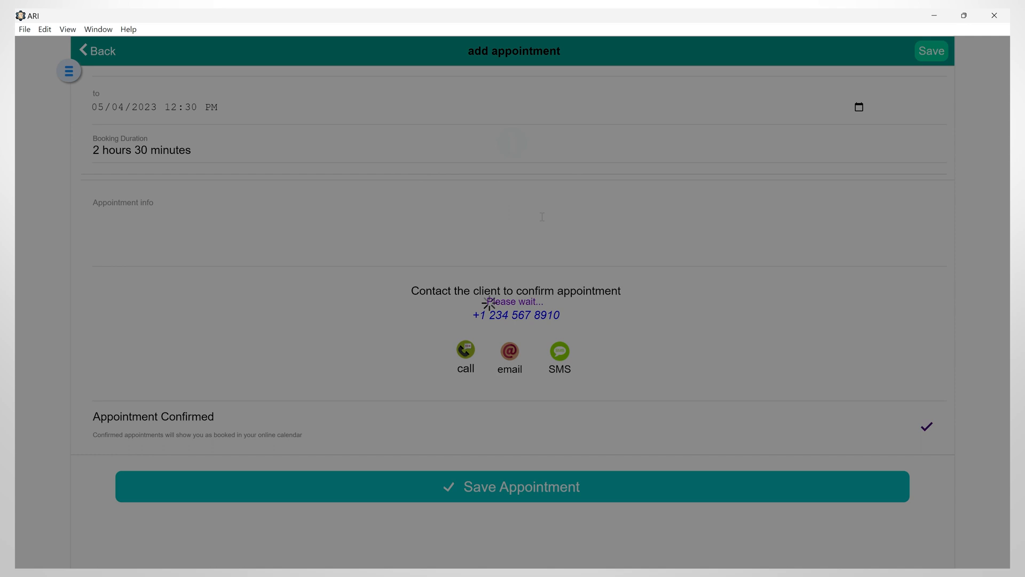
click(511, 486)
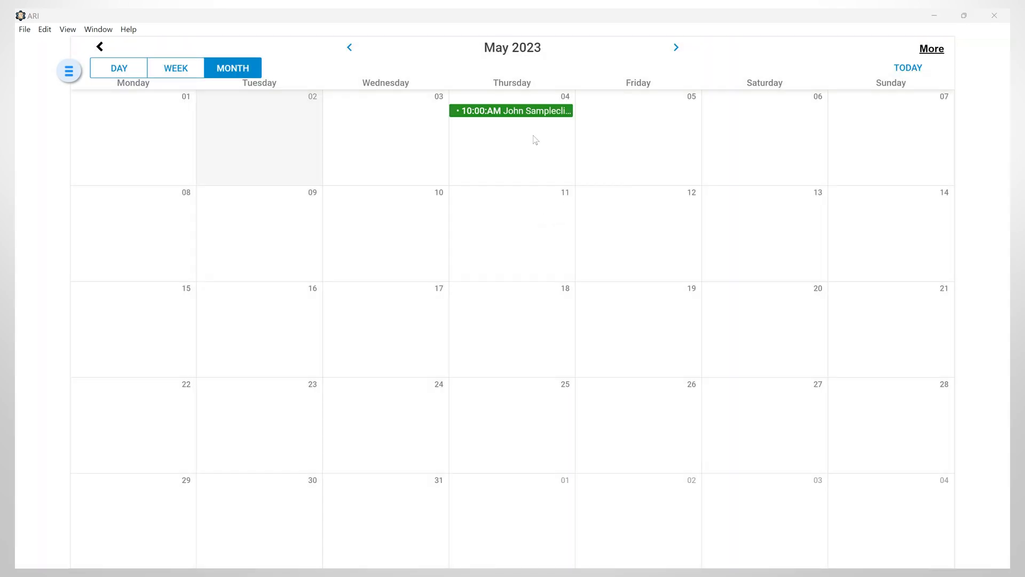
mouse_move(541, 114)
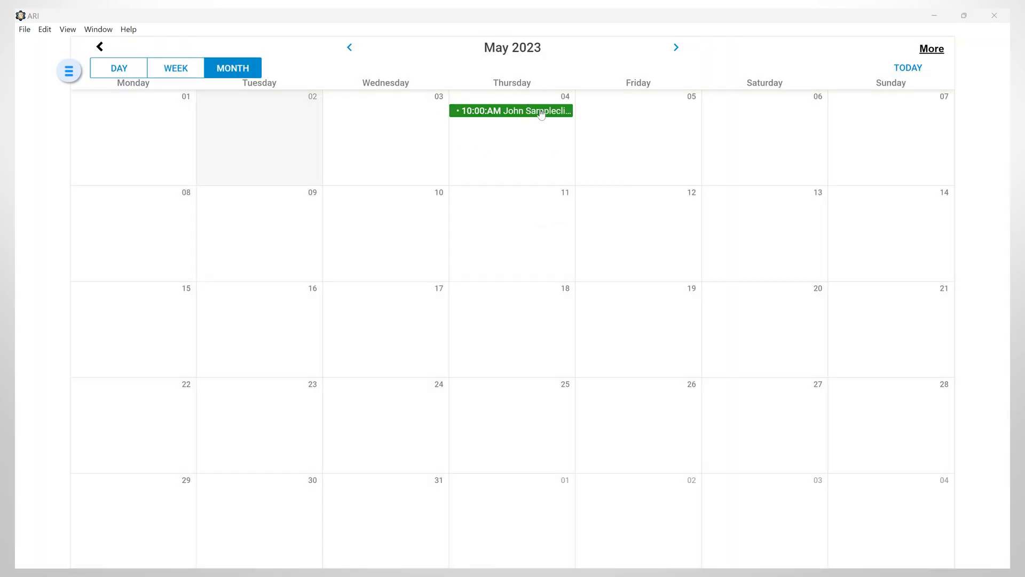
Step: Review the 10:00 AM appointment on 4 May and return to the calendar unchanged
click(511, 110)
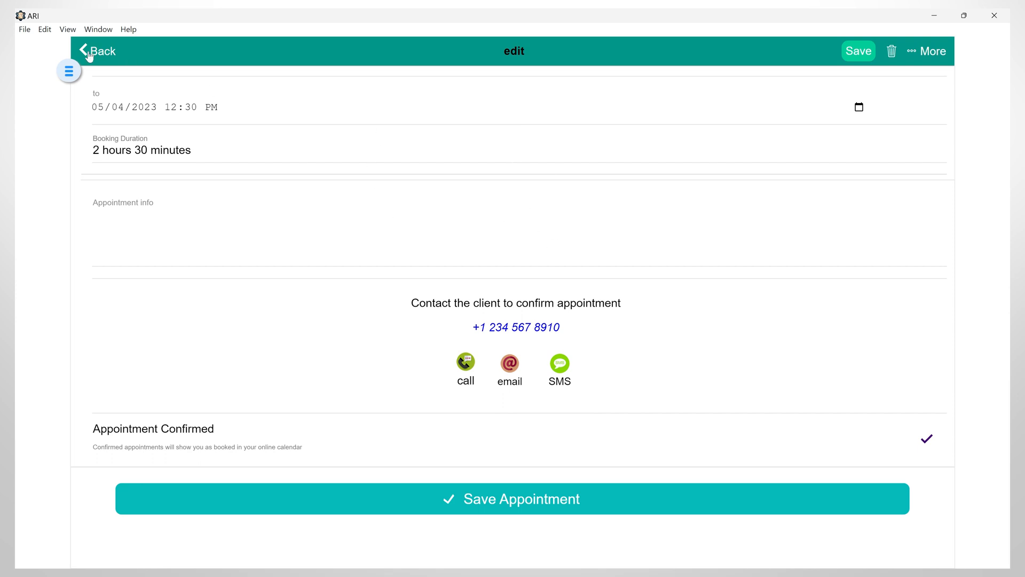
click(97, 52)
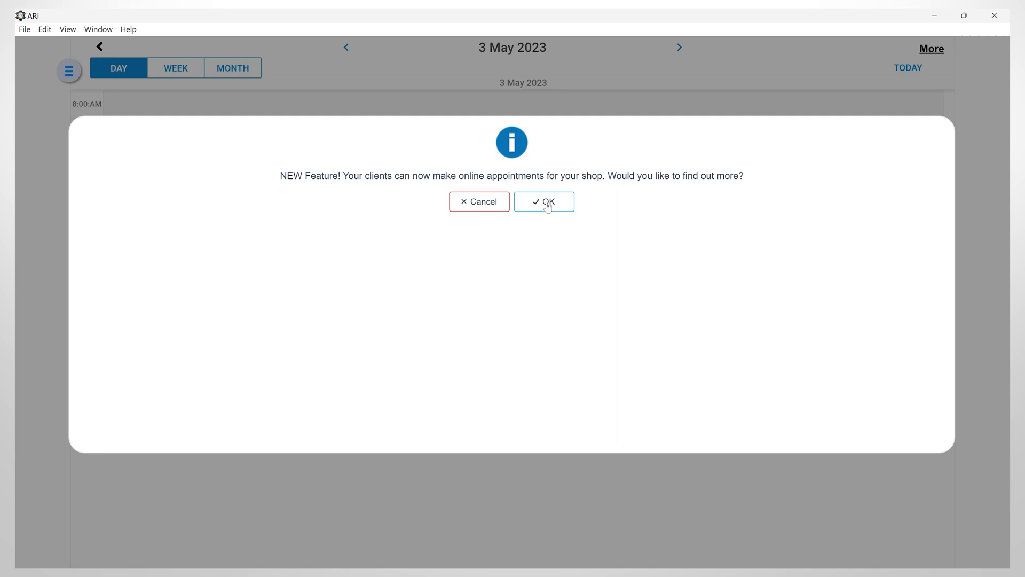
Step: Acknowledge the new-feature notice and begin Online Booking setup, confirming the business email
click(544, 202)
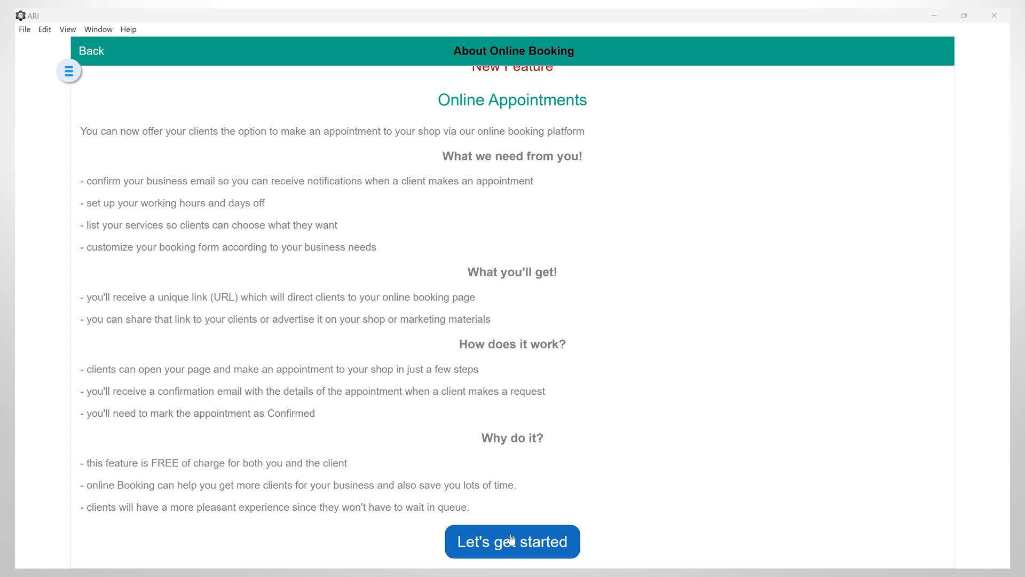
click(512, 541)
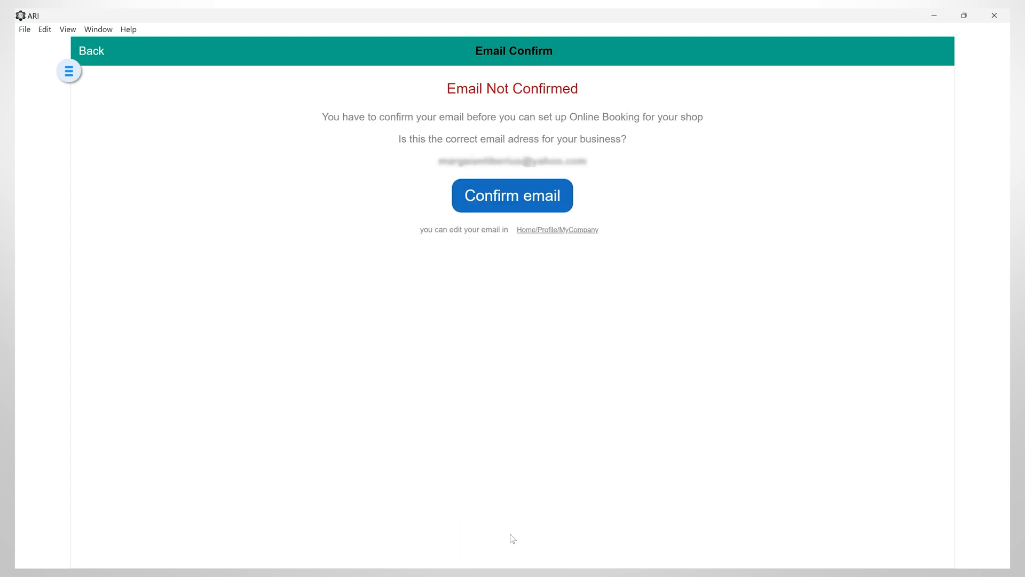
mouse_move(586, 146)
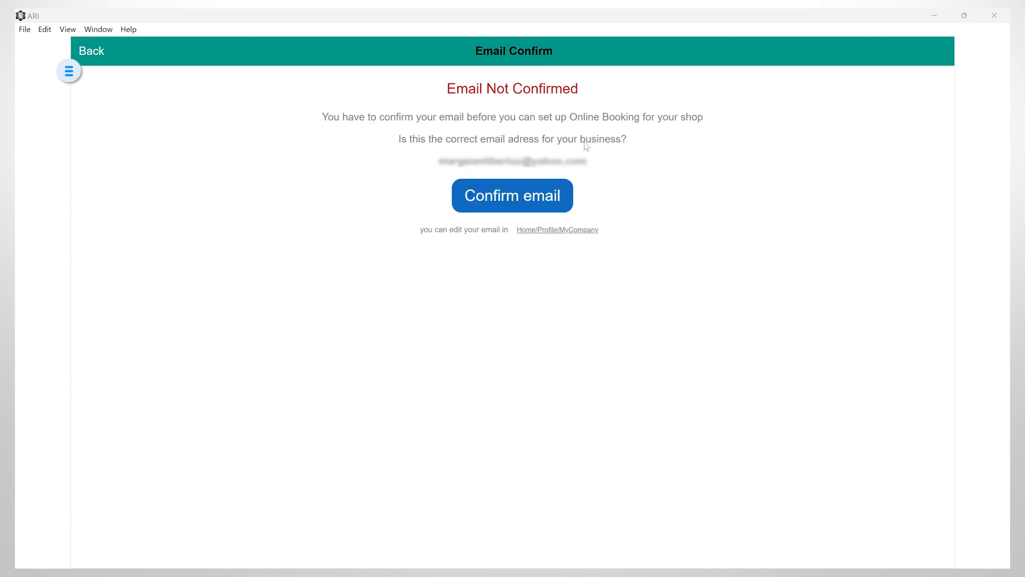
click(511, 195)
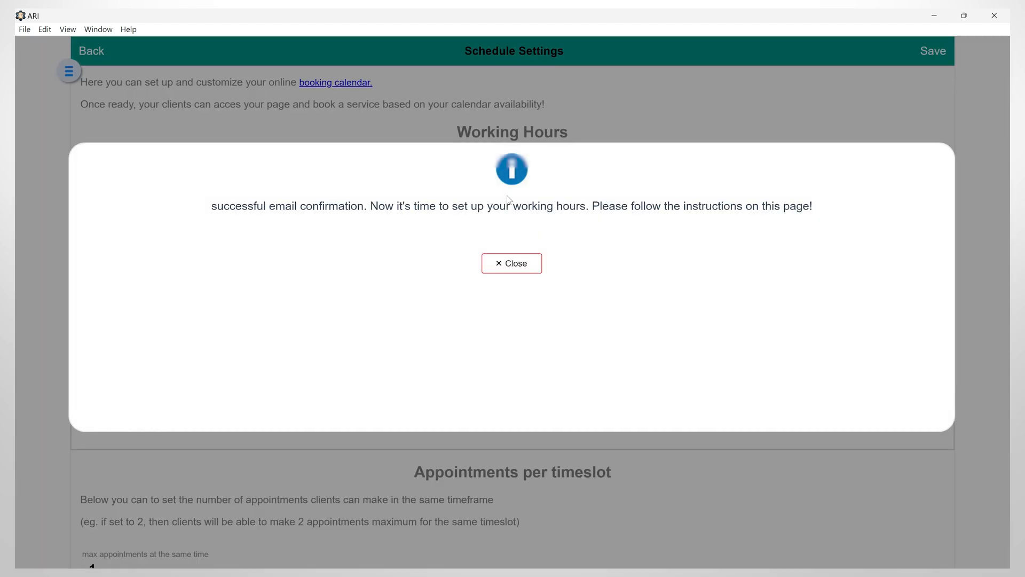
mouse_move(613, 222)
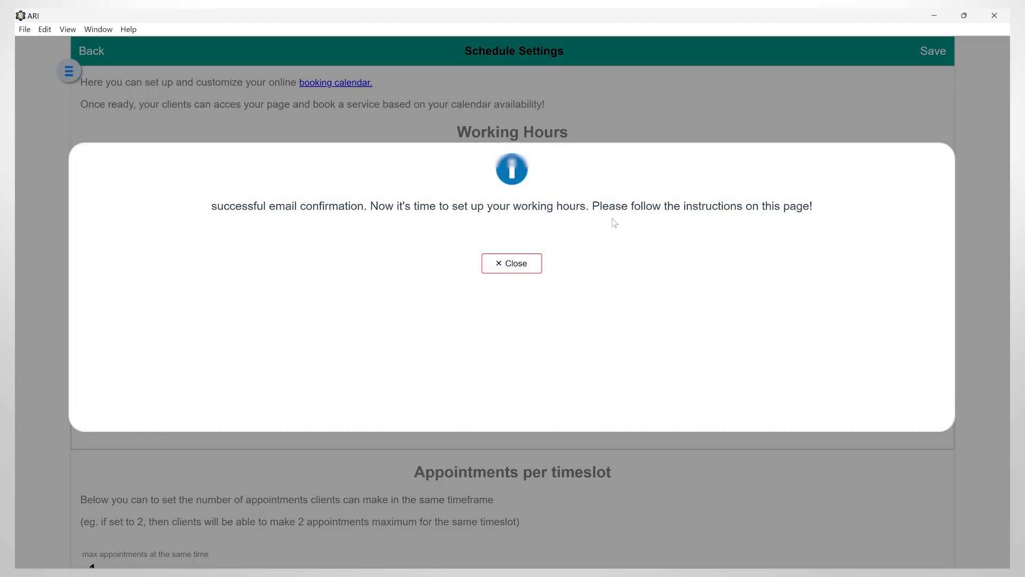
Step: Dismiss the info message and set Monday–Friday working hours to 8:00 AM–4:00 PM
click(512, 262)
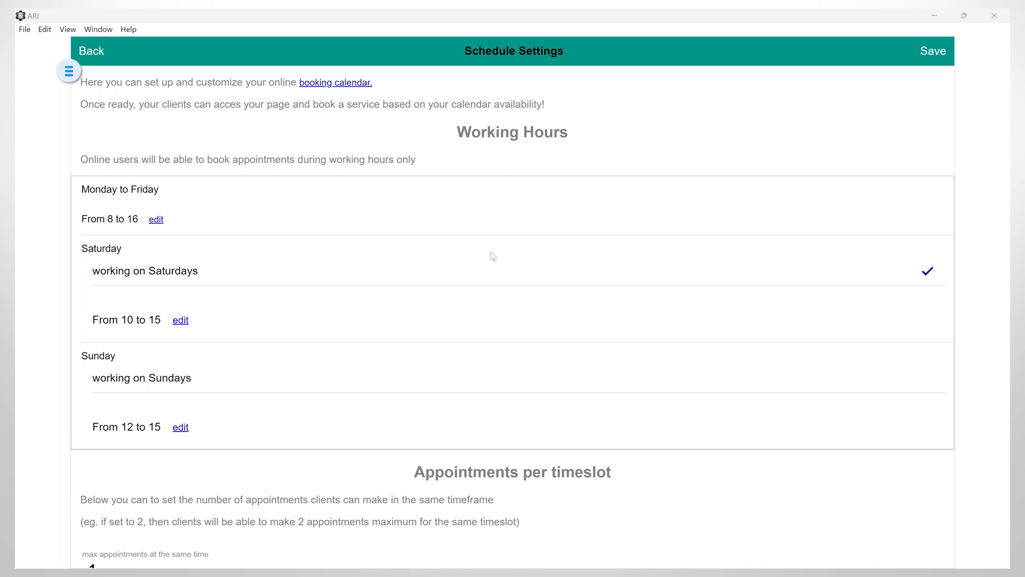
click(156, 219)
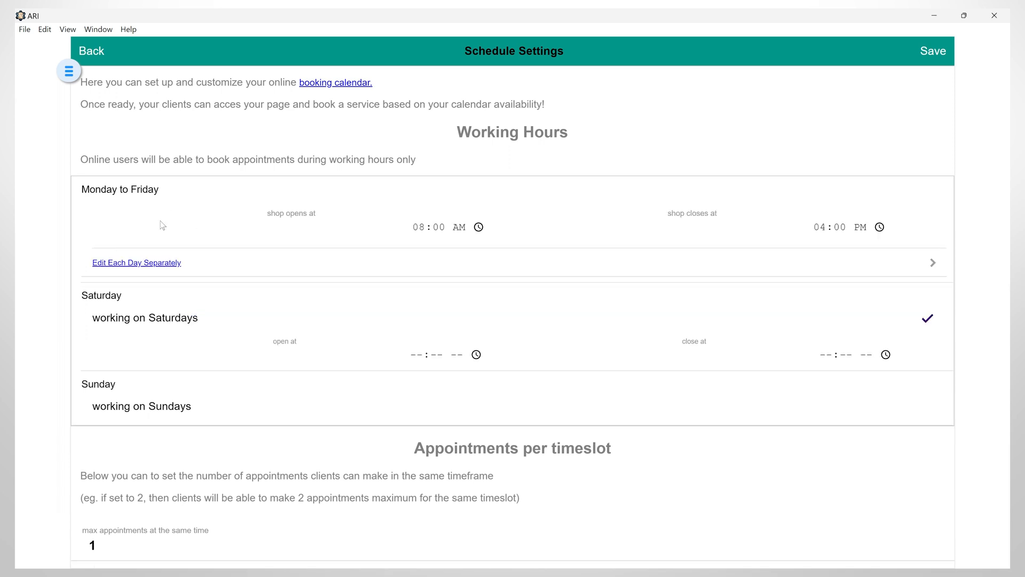
mouse_move(462, 235)
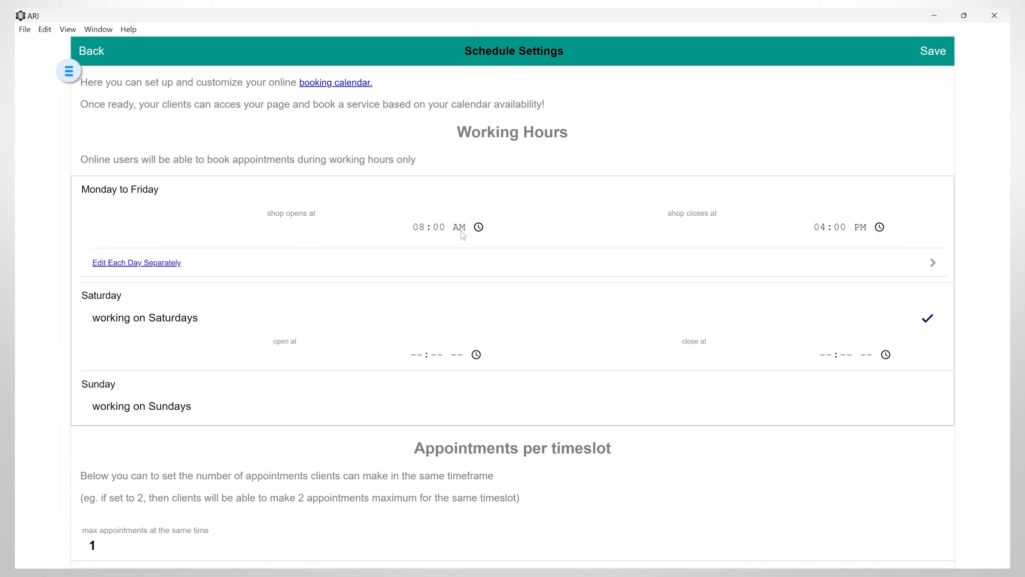
mouse_move(637, 208)
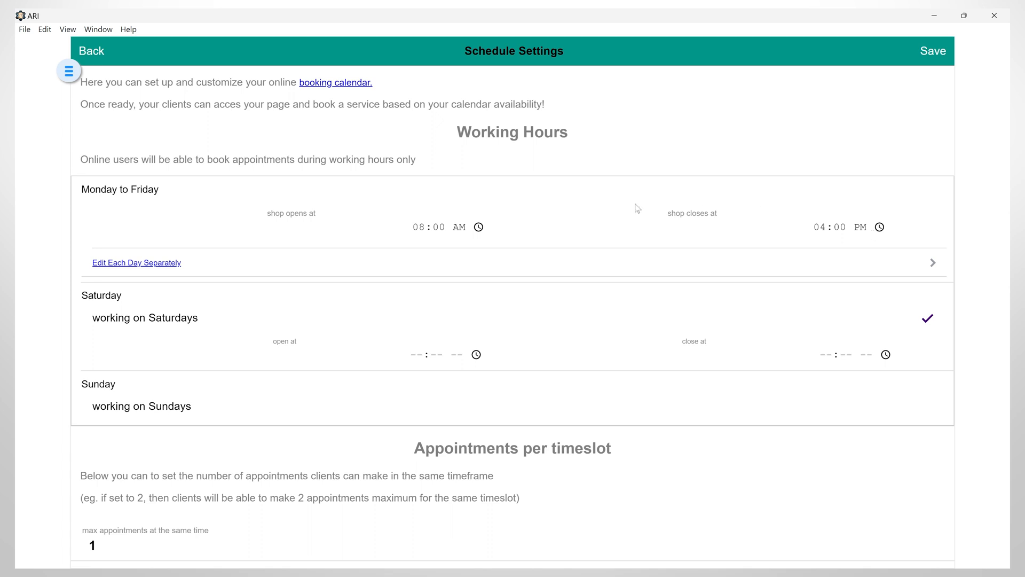
click(479, 227)
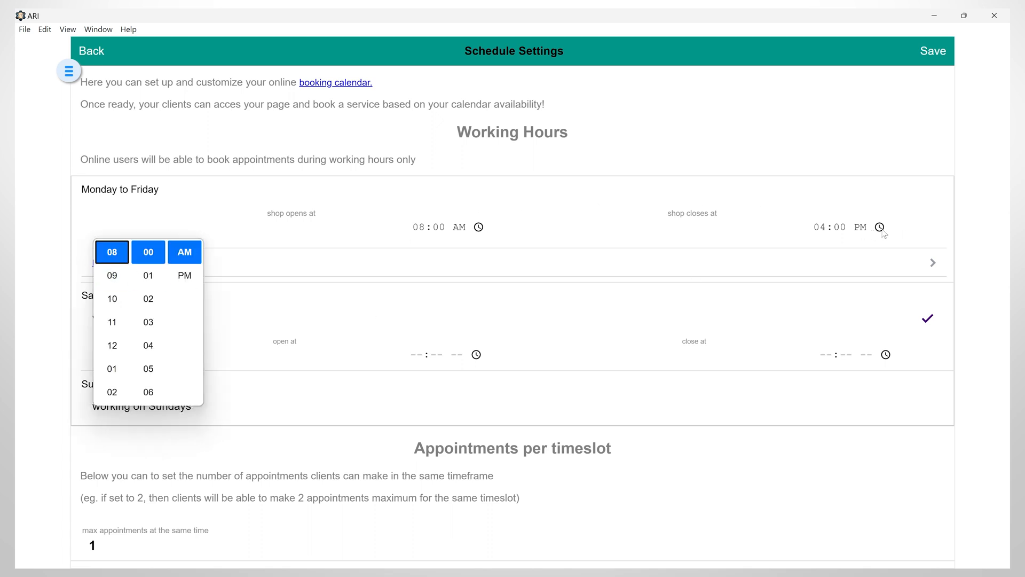
click(879, 227)
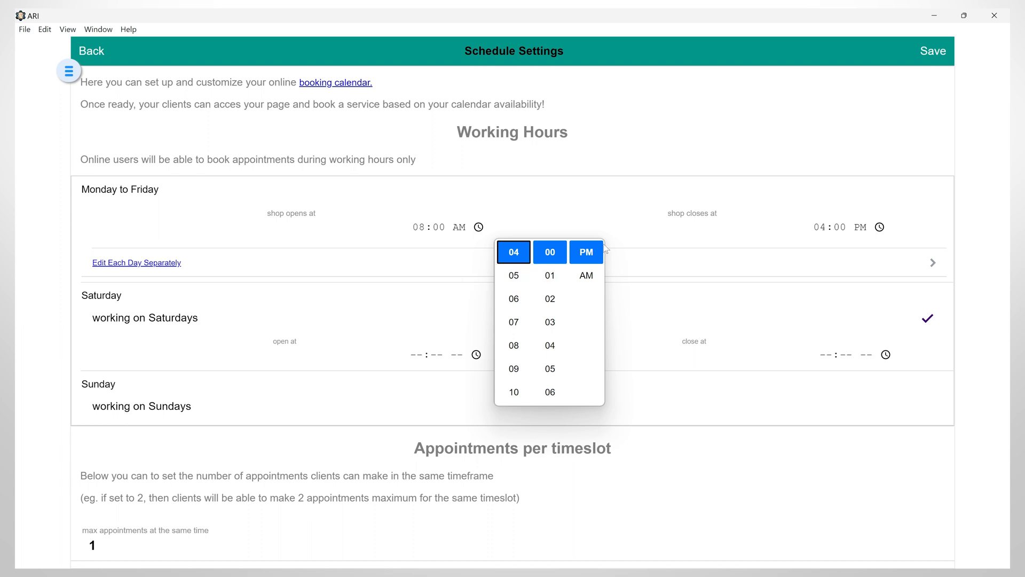
mouse_move(384, 188)
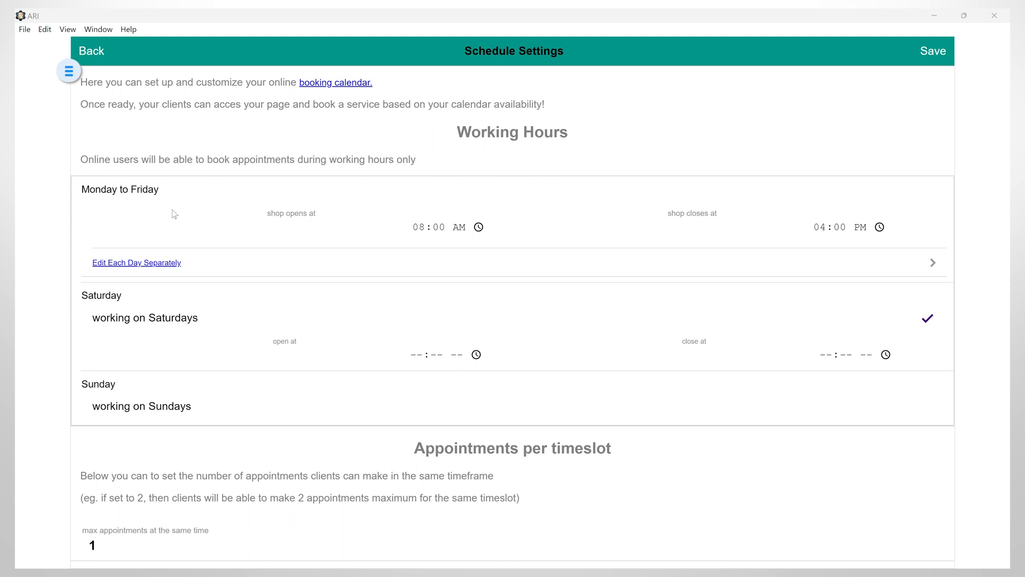
mouse_move(94, 275)
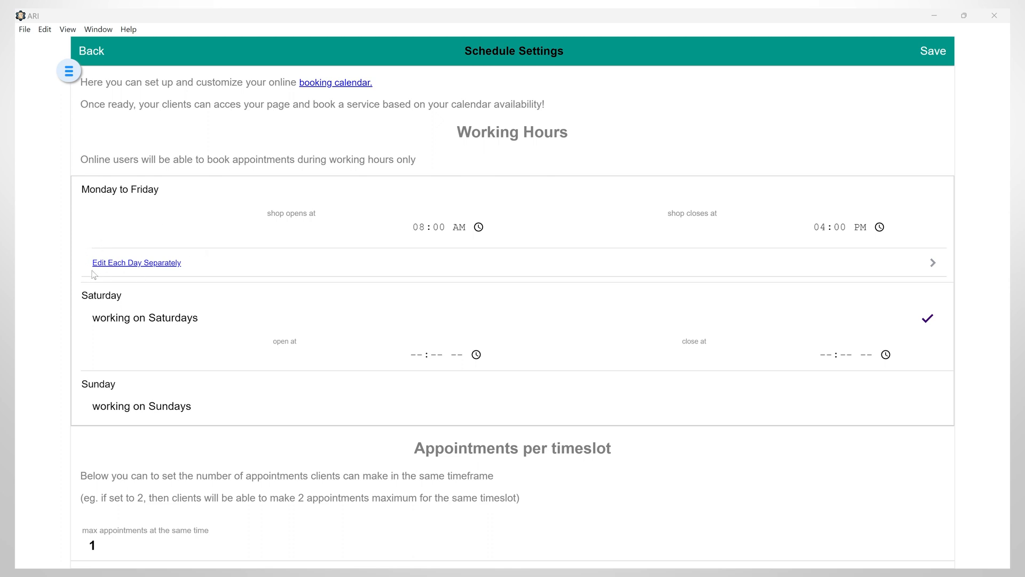
Step: Switch to per-day working hours and mark Sunday as a working day
click(135, 263)
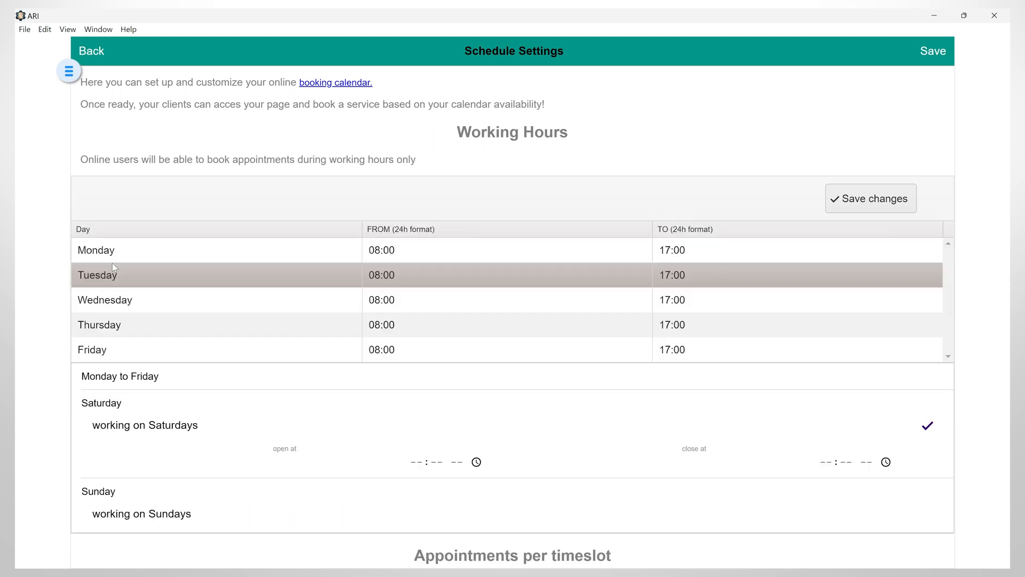
scroll(down, 3)
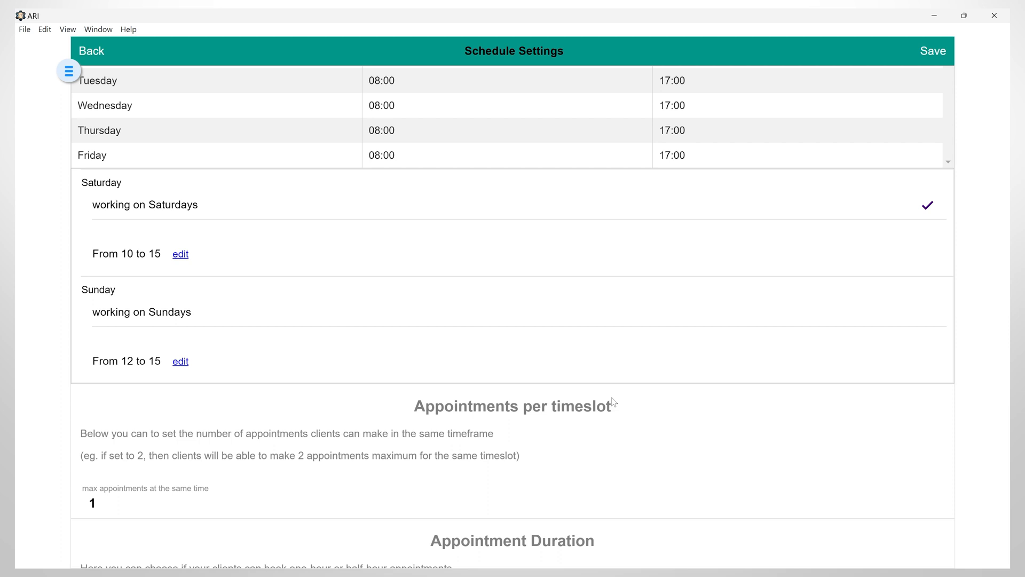
mouse_move(119, 180)
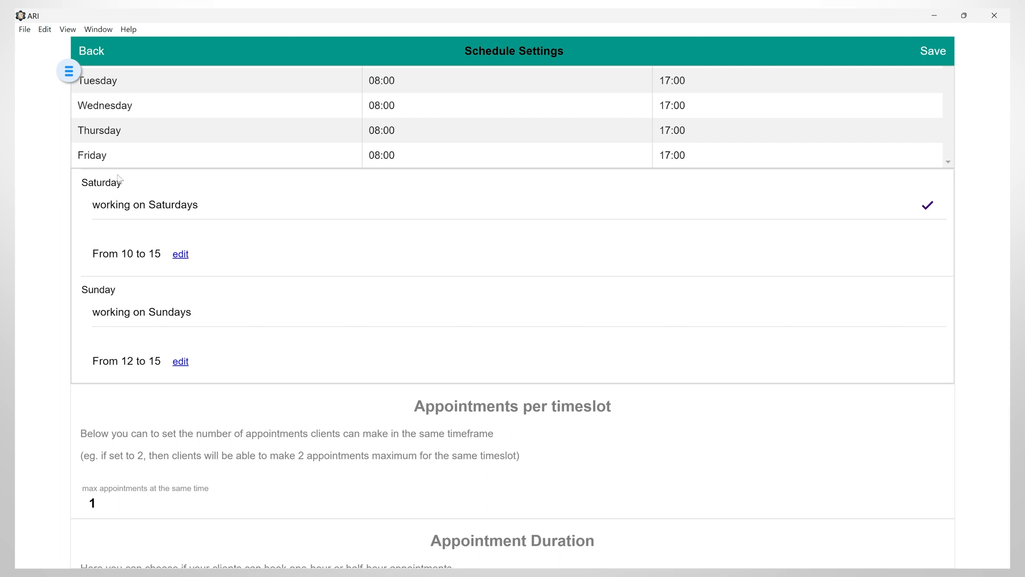
mouse_move(92, 302)
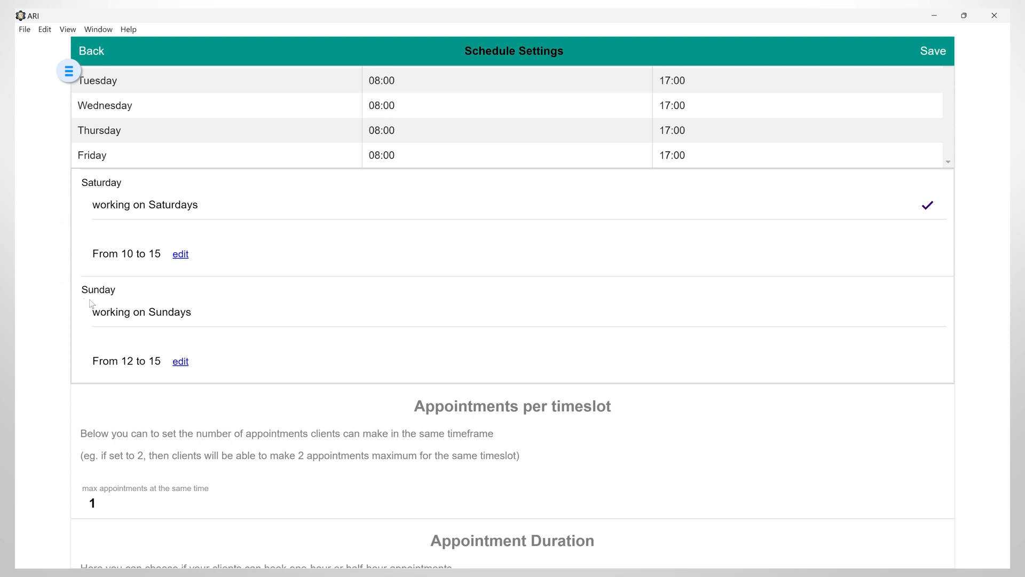
click(927, 311)
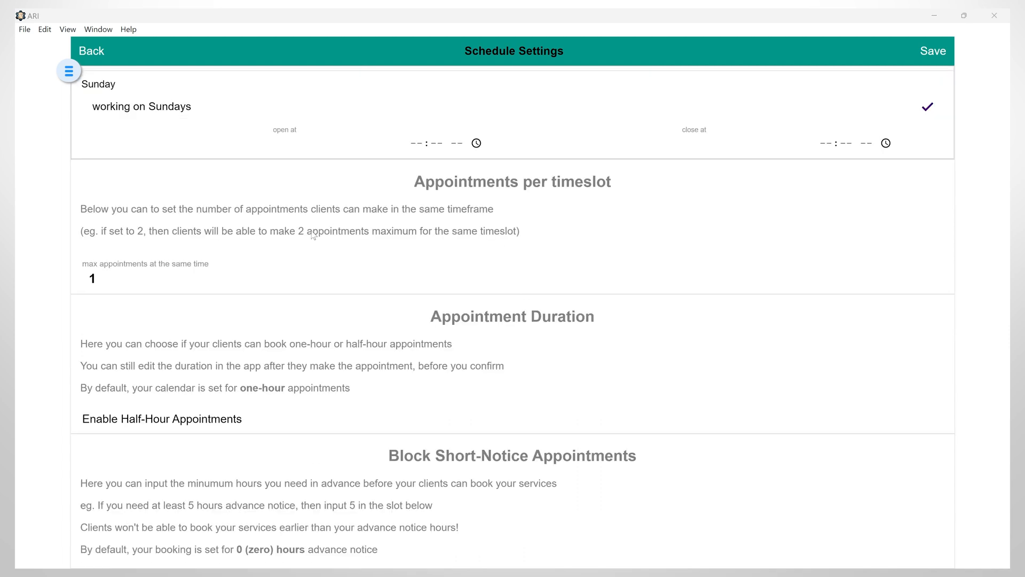
Step: Allow 2 appointments per timeslot and enable half-hour appointments
click(92, 277)
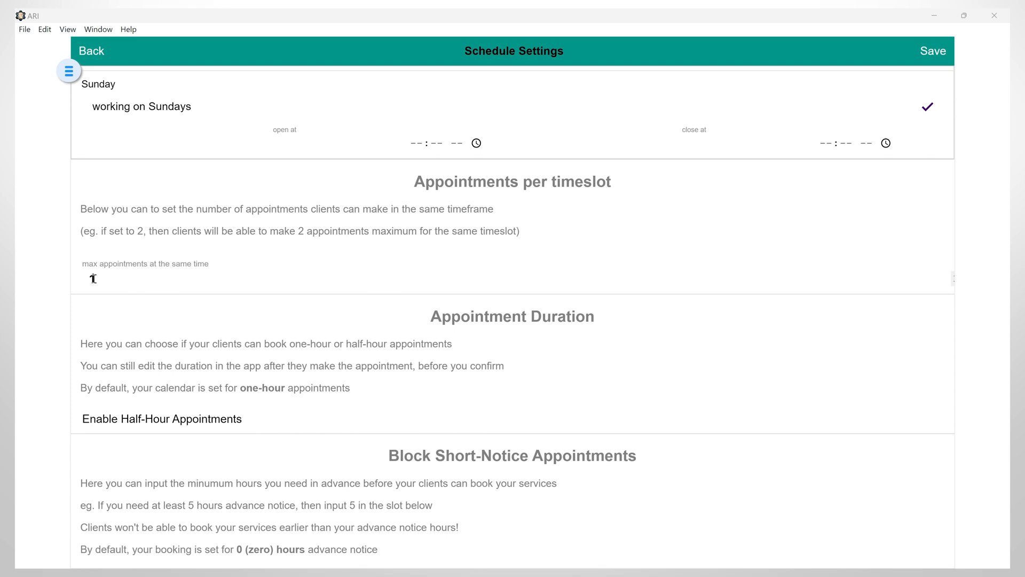
text(2)
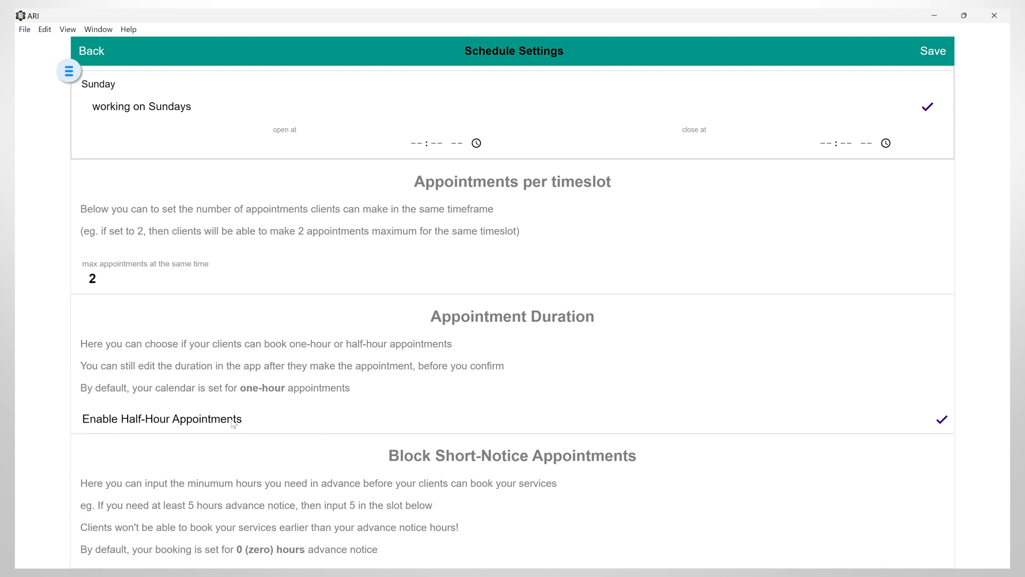
scroll(down, 3)
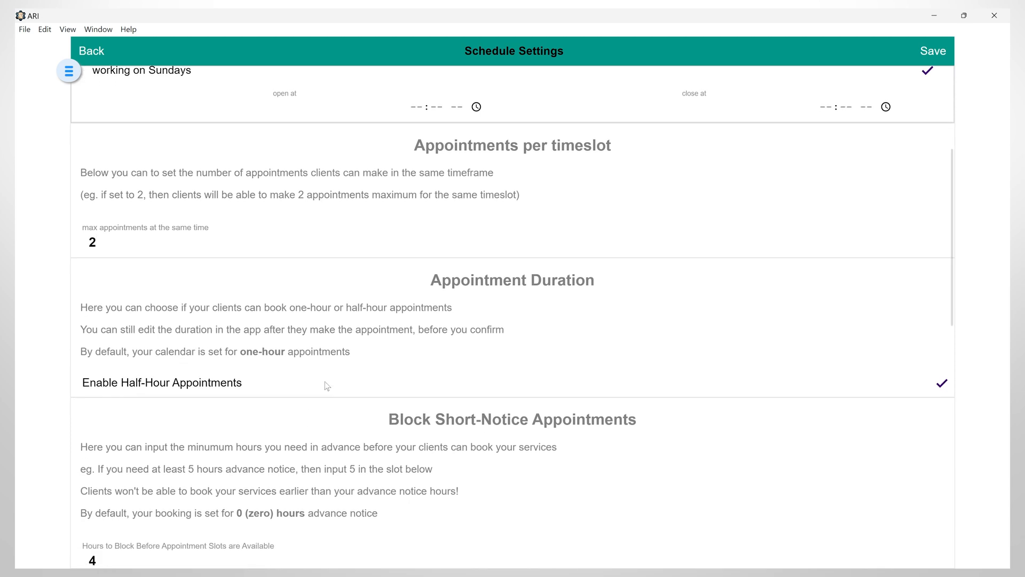
scroll(down, 3)
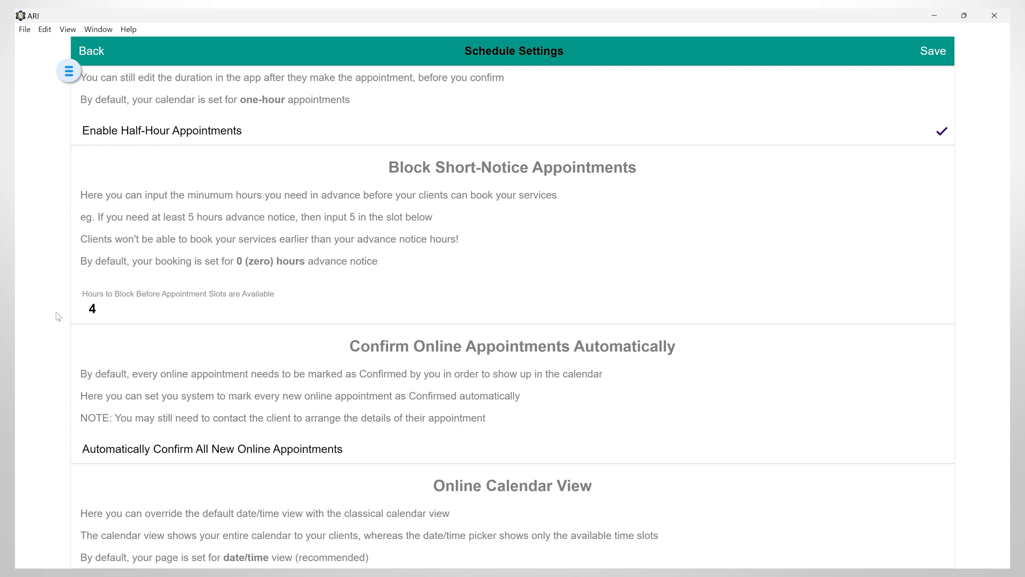
mouse_move(81, 322)
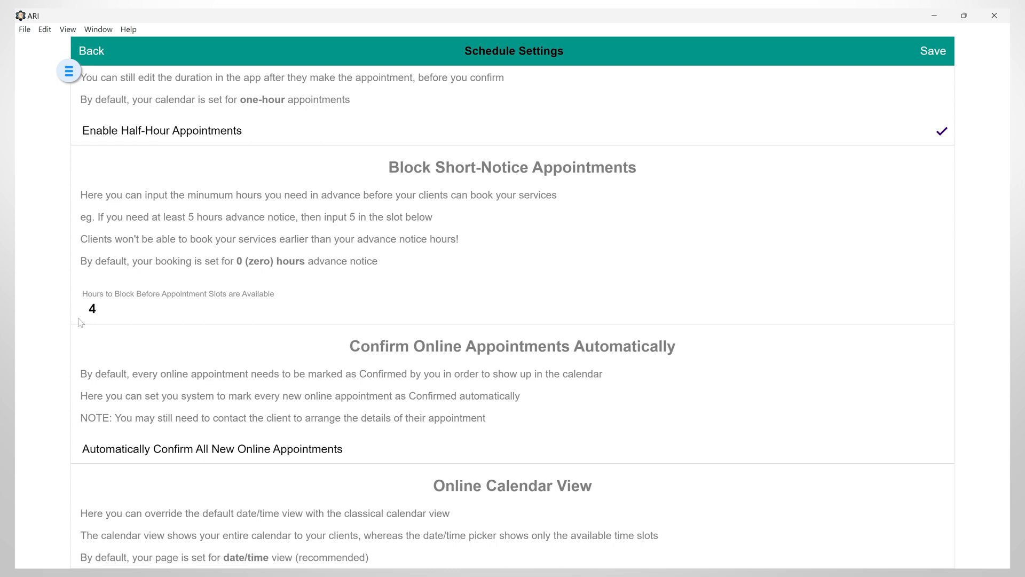
Step: Require 6 hours advance notice before a booking
click(90, 308)
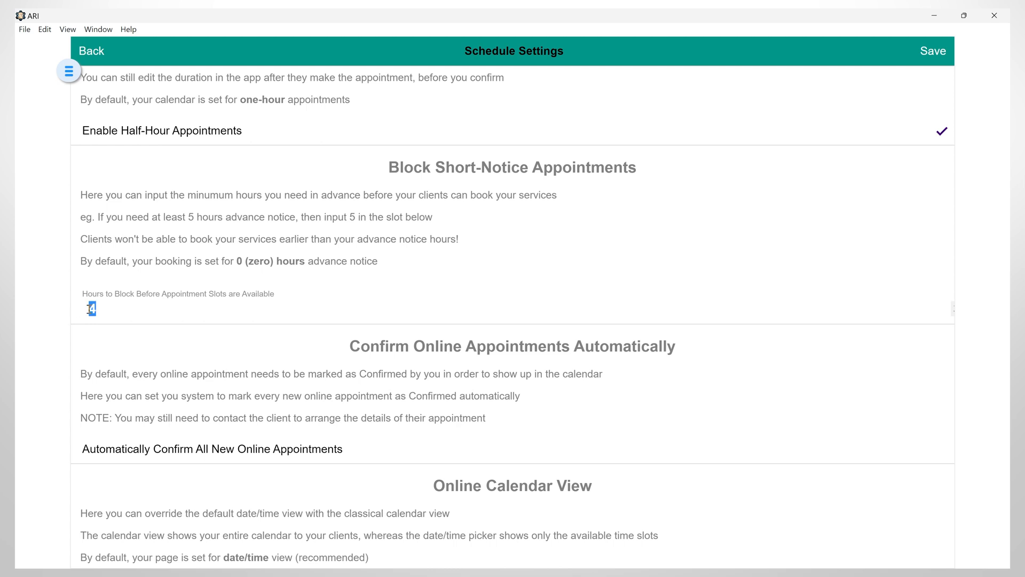
text(6)
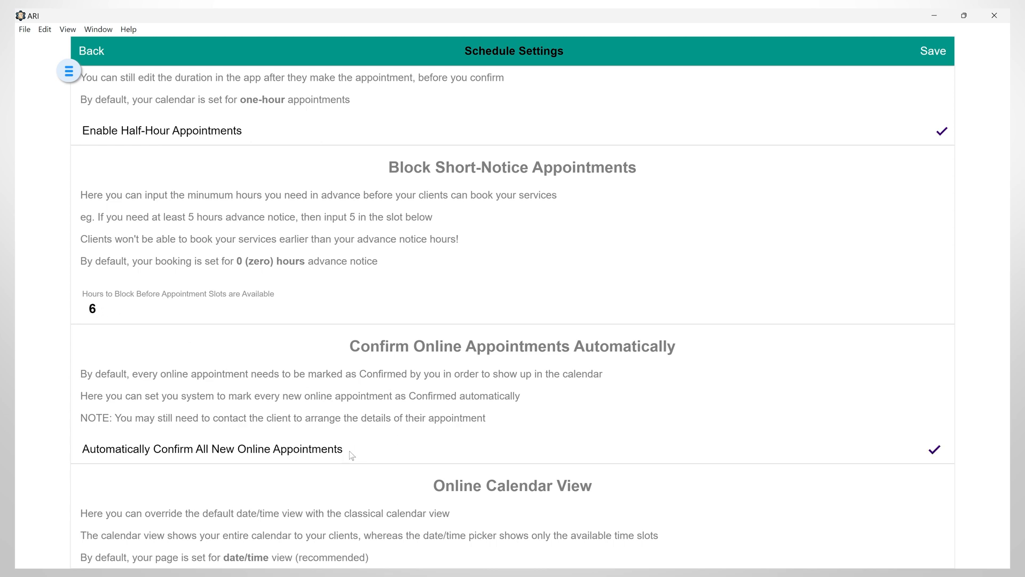
mouse_move(370, 452)
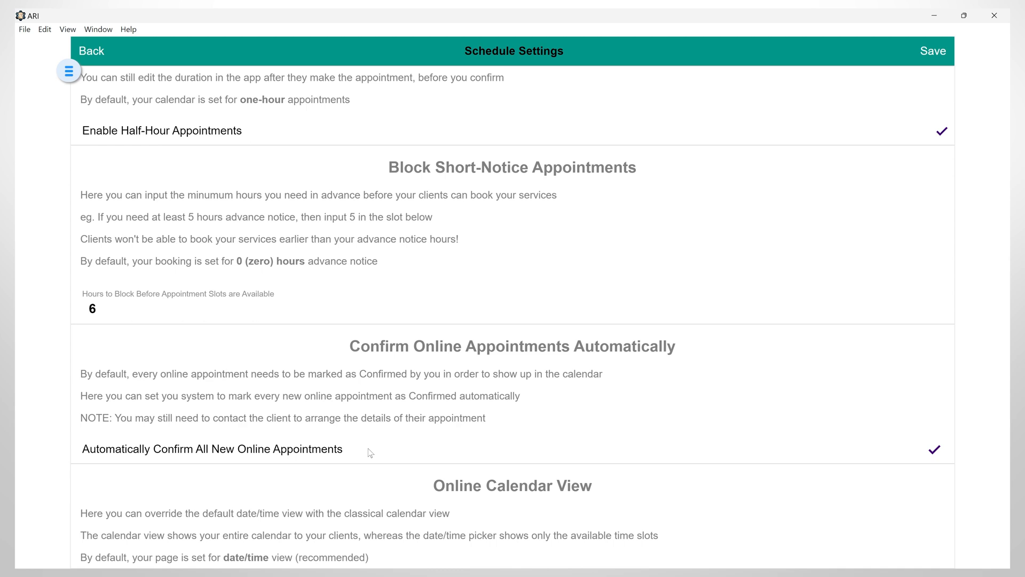
scroll(down, 3)
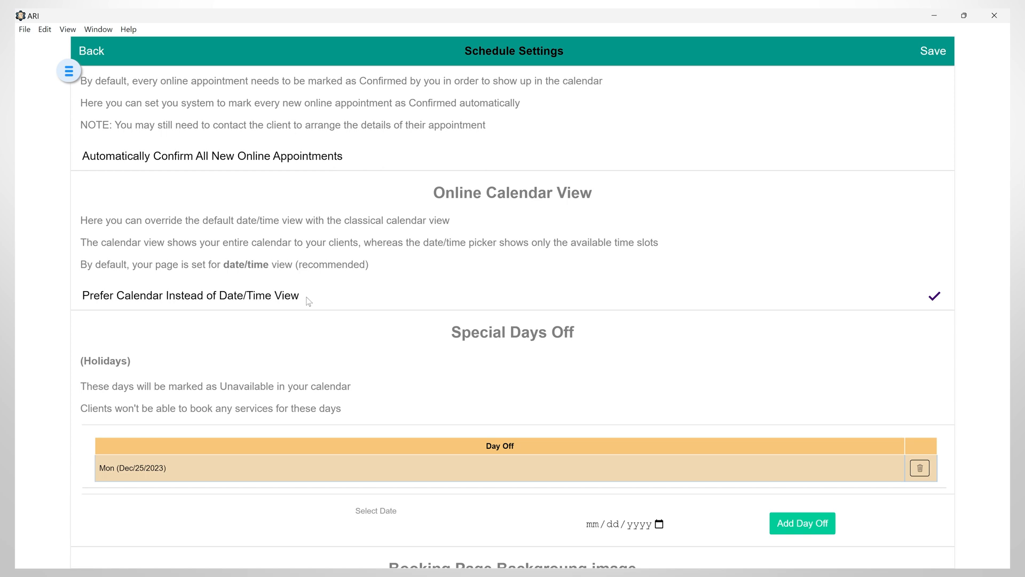
mouse_move(321, 298)
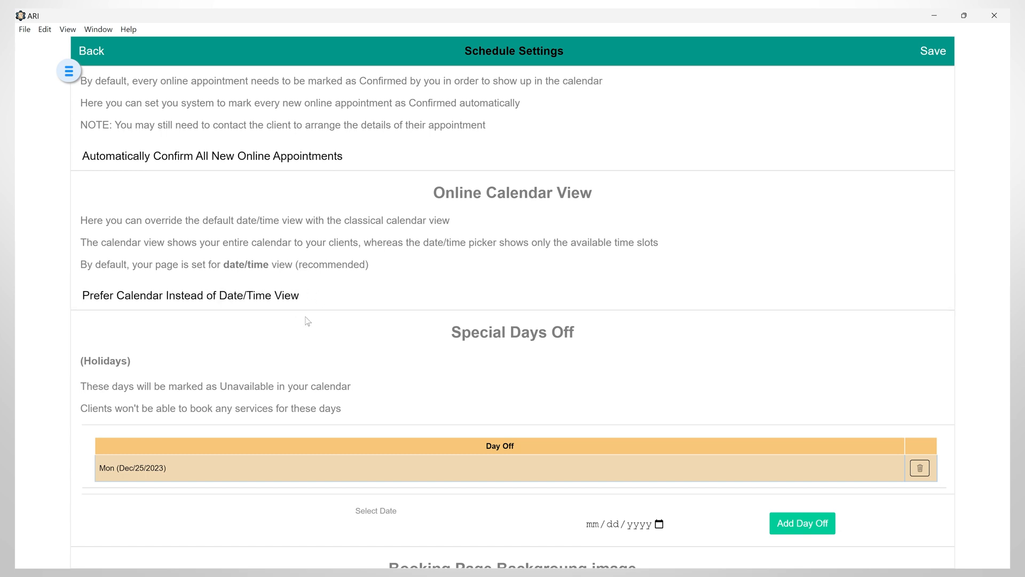
Step: Add Monday January 1, 2024 as a second special day off
scroll(down, 3)
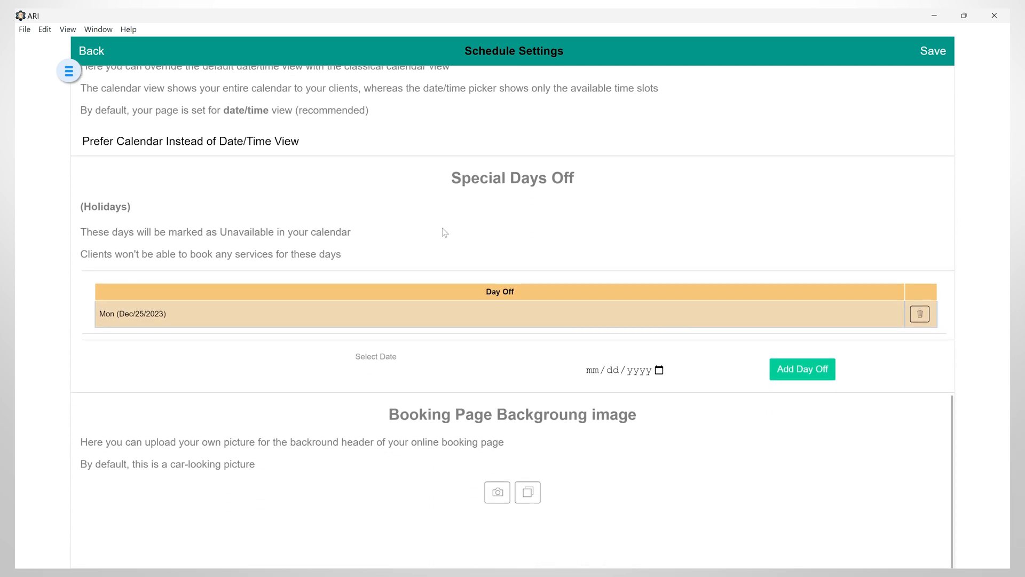
click(654, 370)
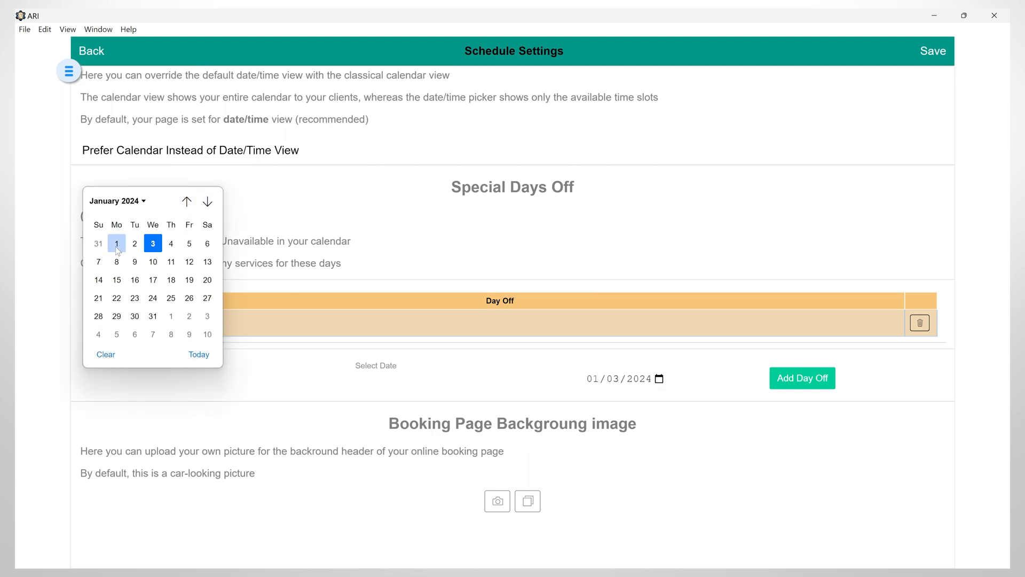
click(802, 378)
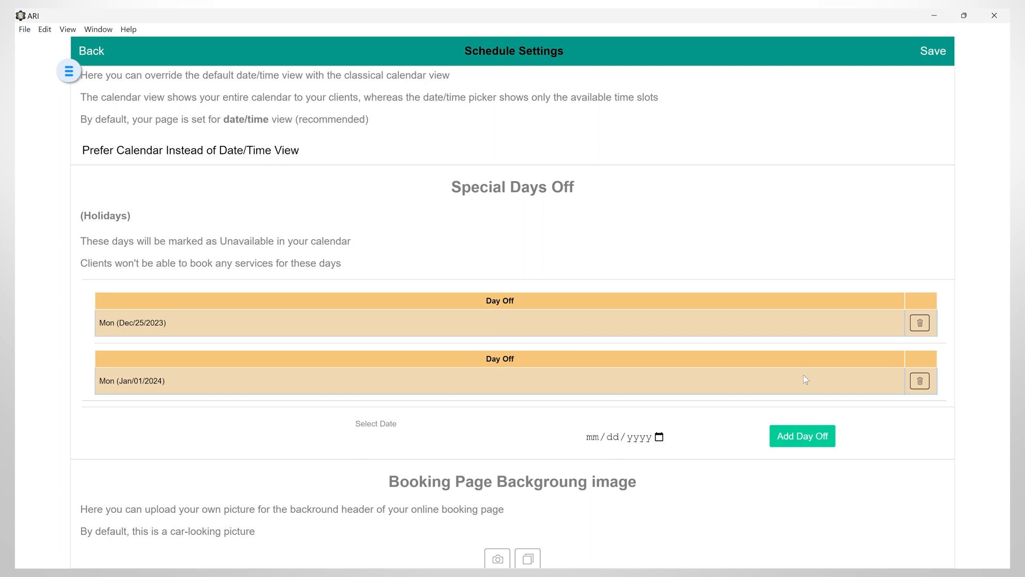
scroll(down, 3)
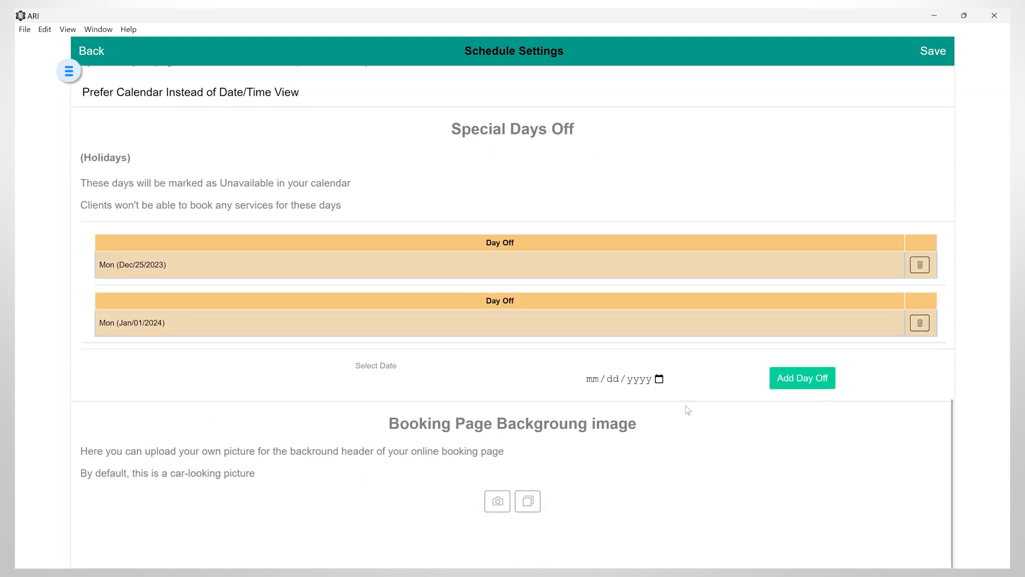
mouse_move(450, 529)
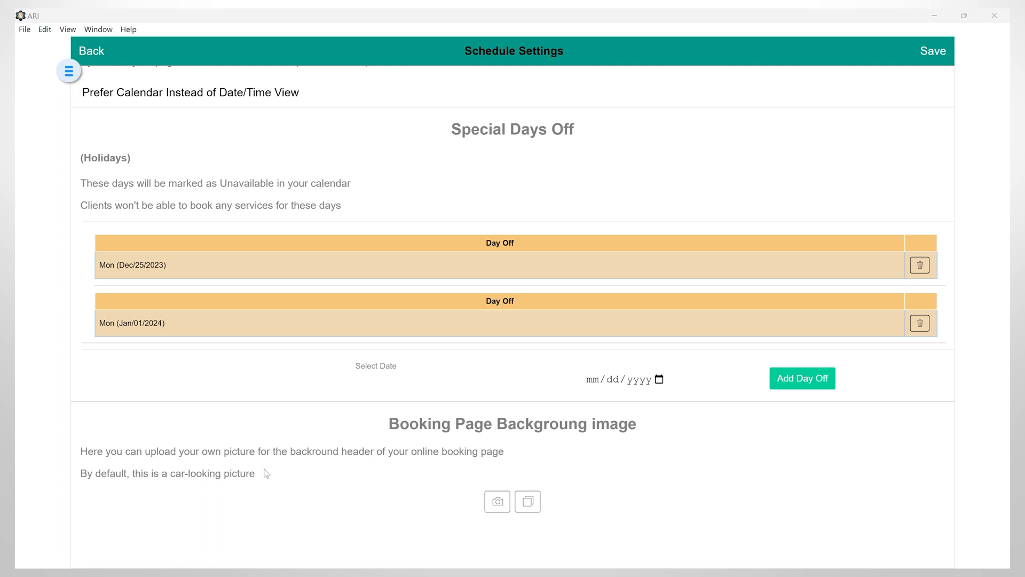
Step: Save the schedule settings and move on to Services Offered
click(933, 51)
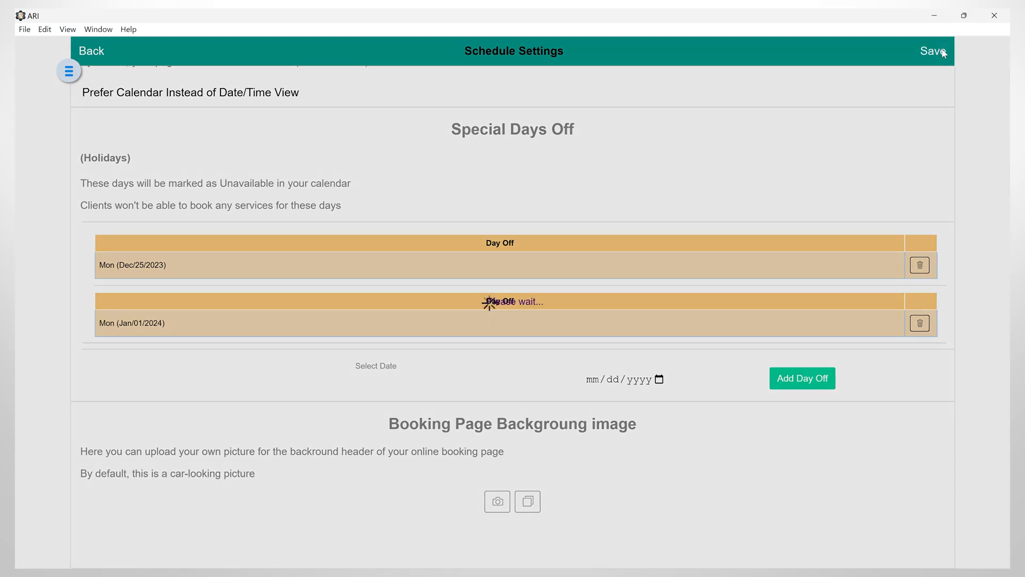
click(933, 52)
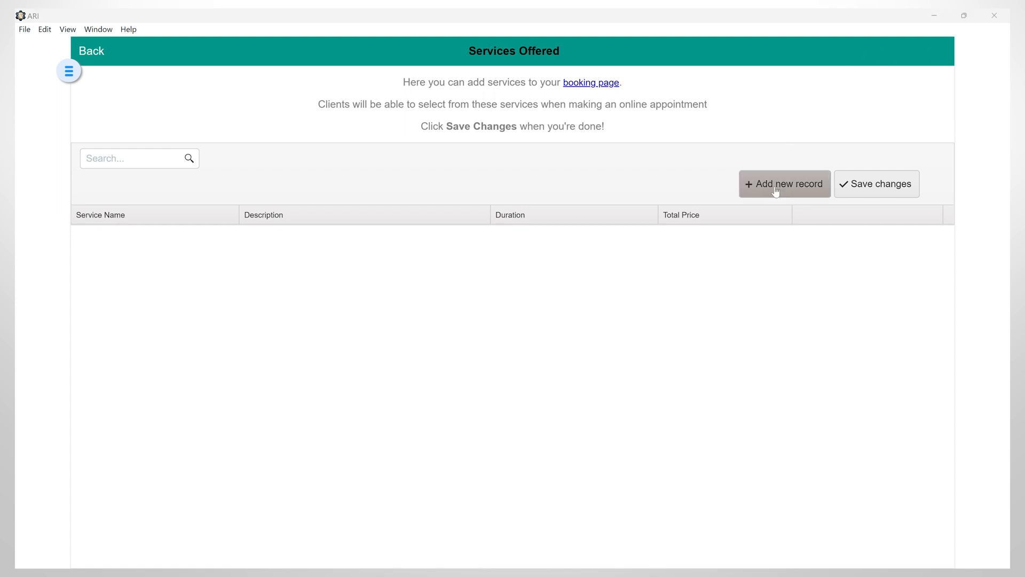
Step: Add a Car Diagnostic Test service row with a description, duration 1 and total price 160
click(784, 183)
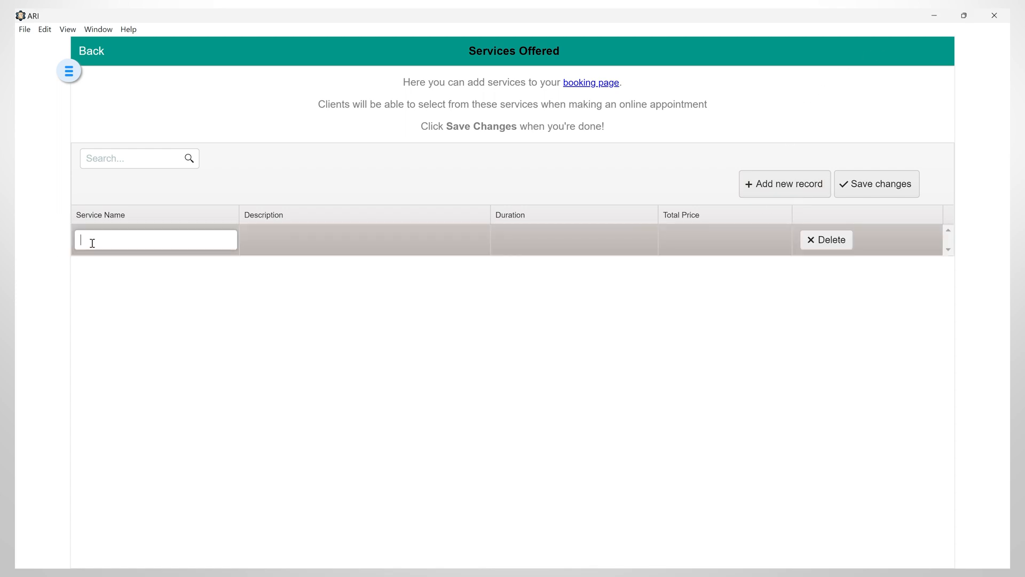
text(Car Diagnostic Test)
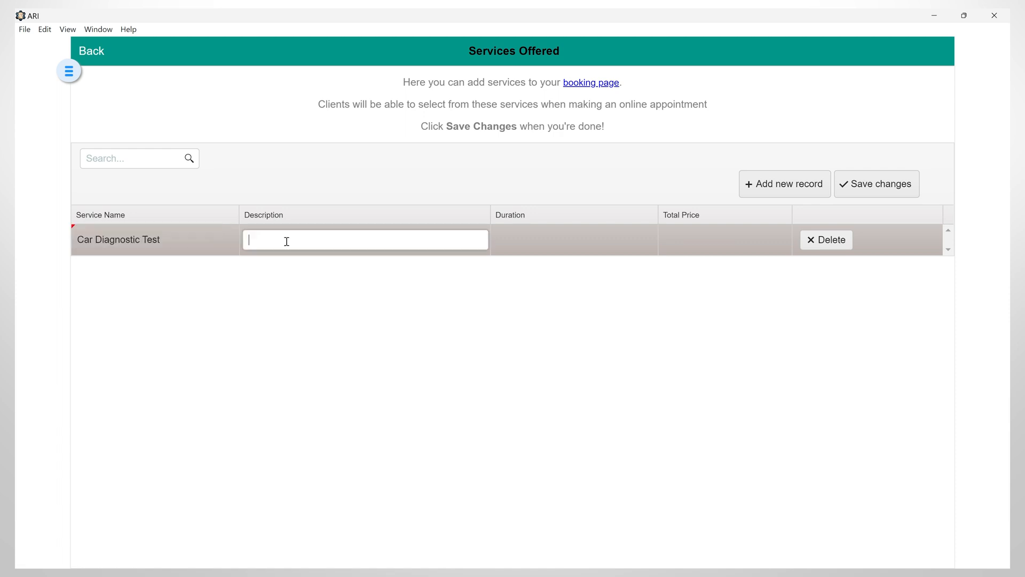
click(574, 239)
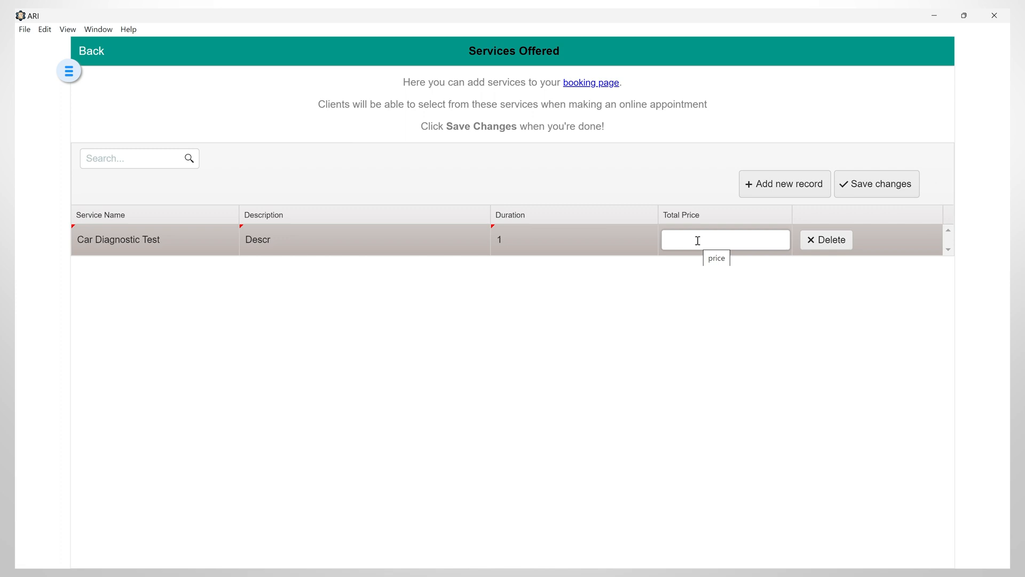
text(160)
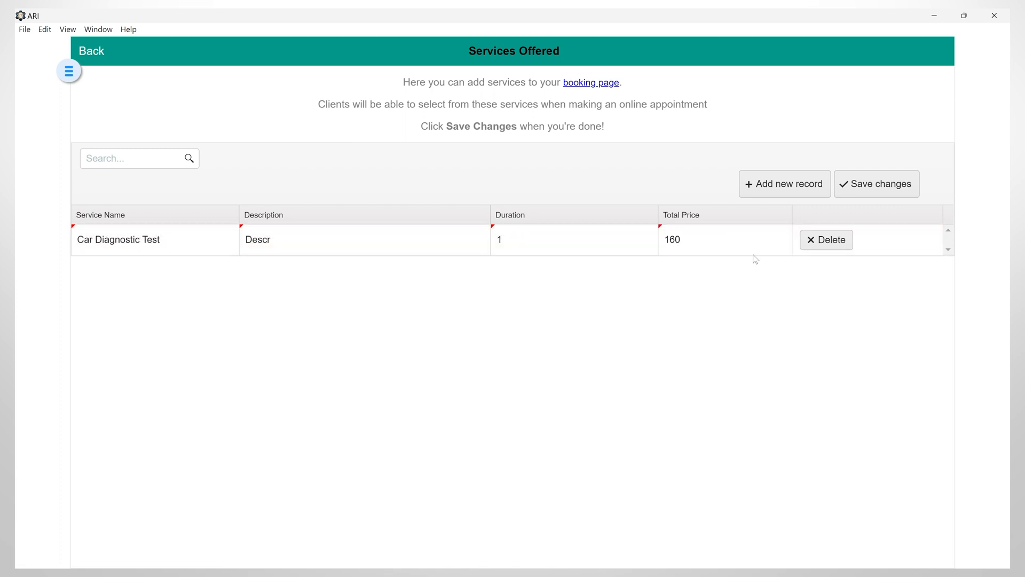
click(591, 82)
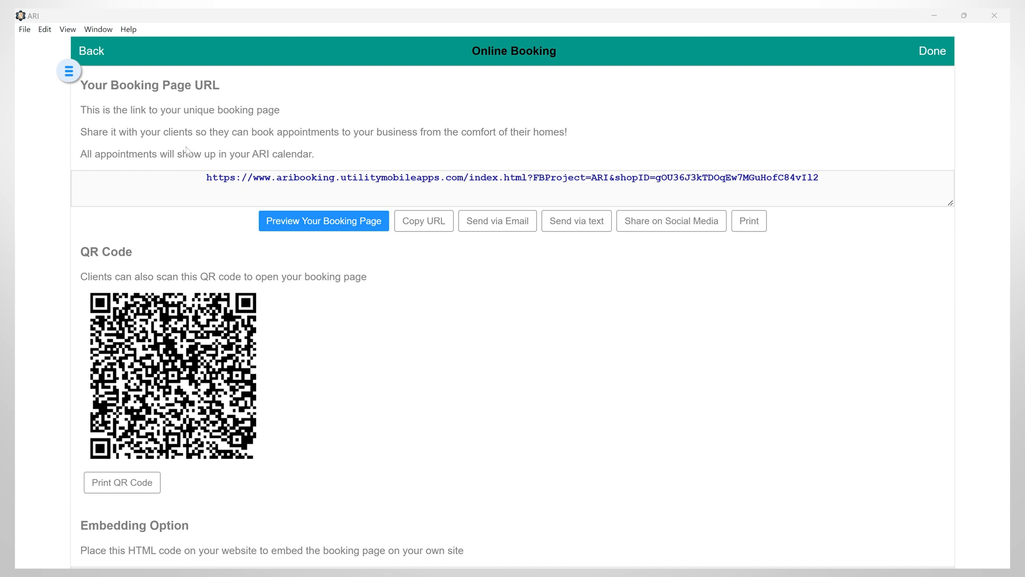
mouse_move(455, 193)
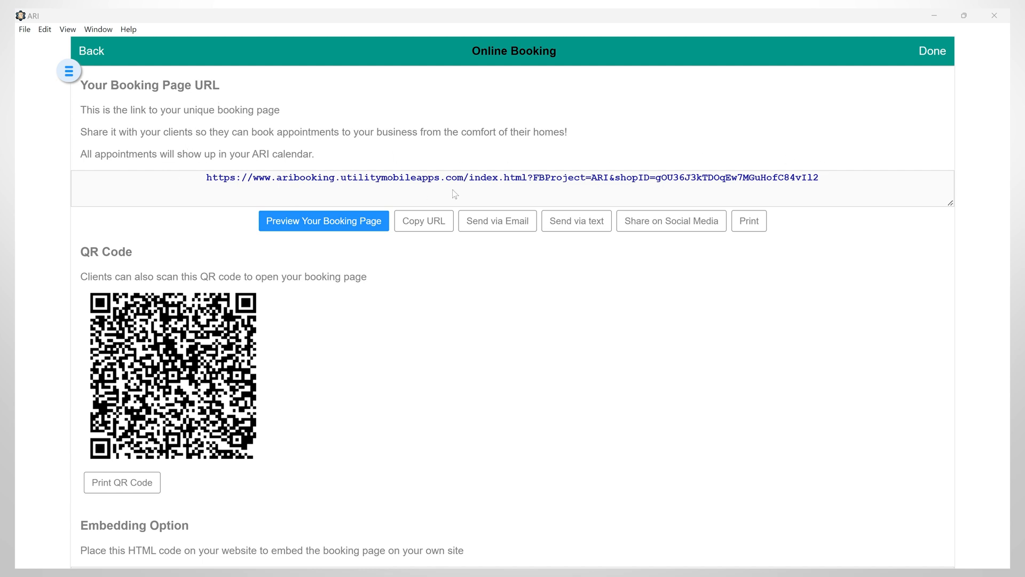
mouse_move(328, 292)
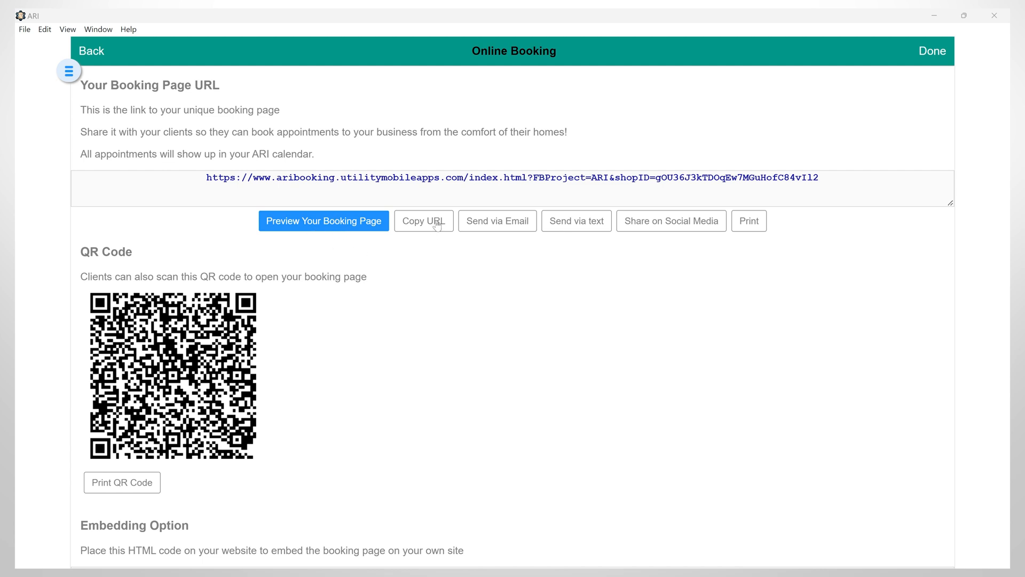
mouse_move(517, 224)
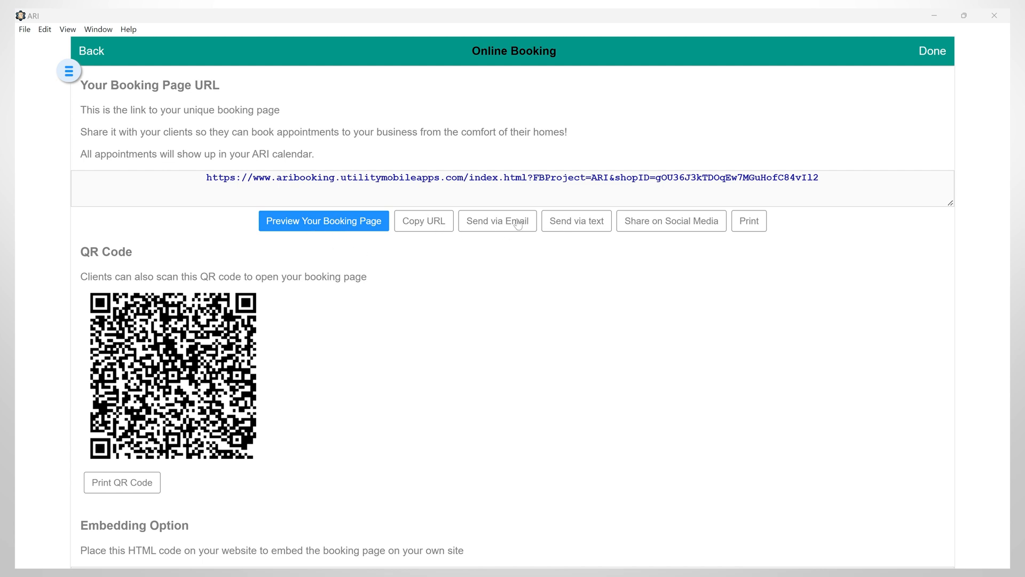
mouse_move(577, 243)
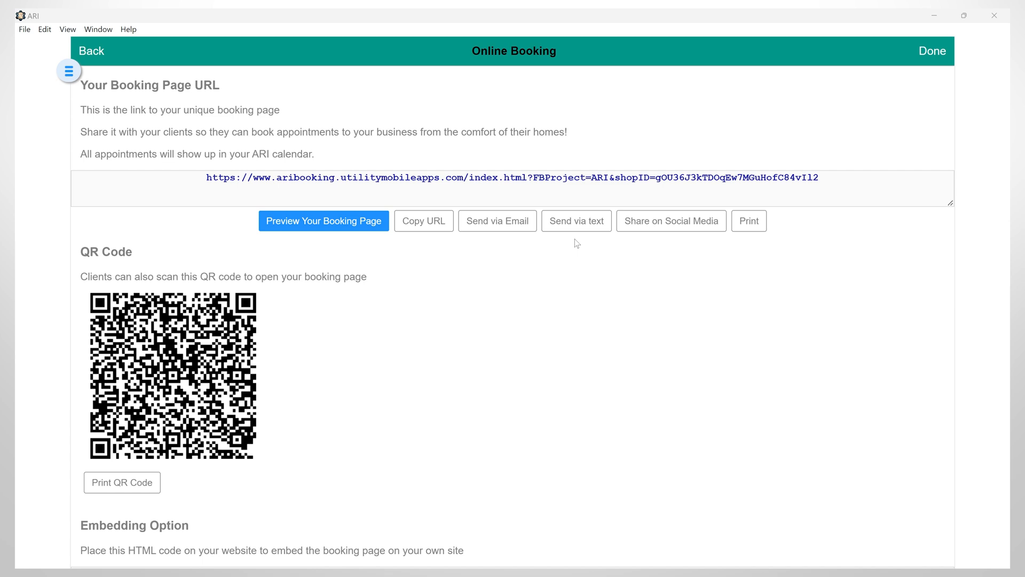
mouse_move(751, 282)
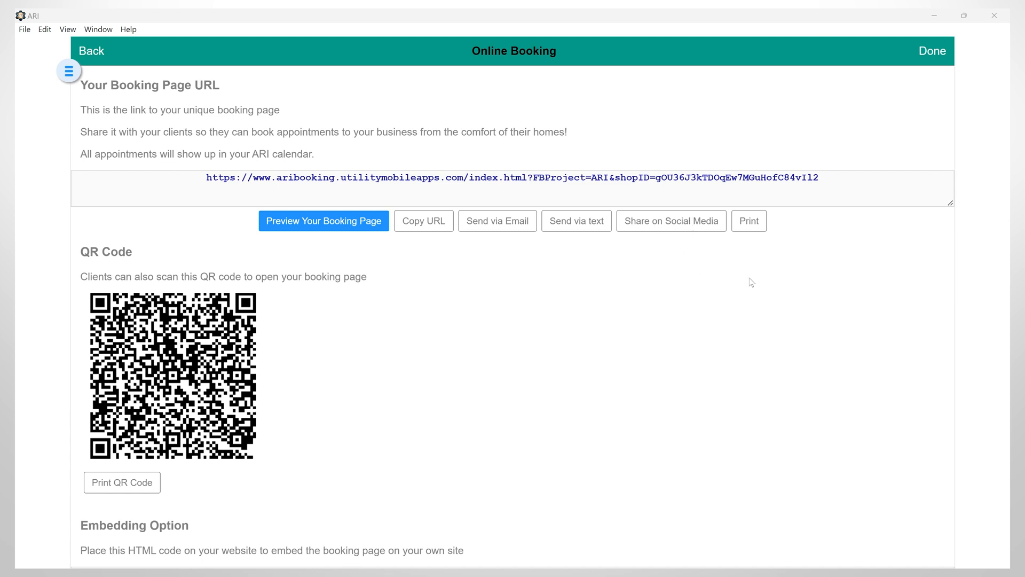
mouse_move(294, 362)
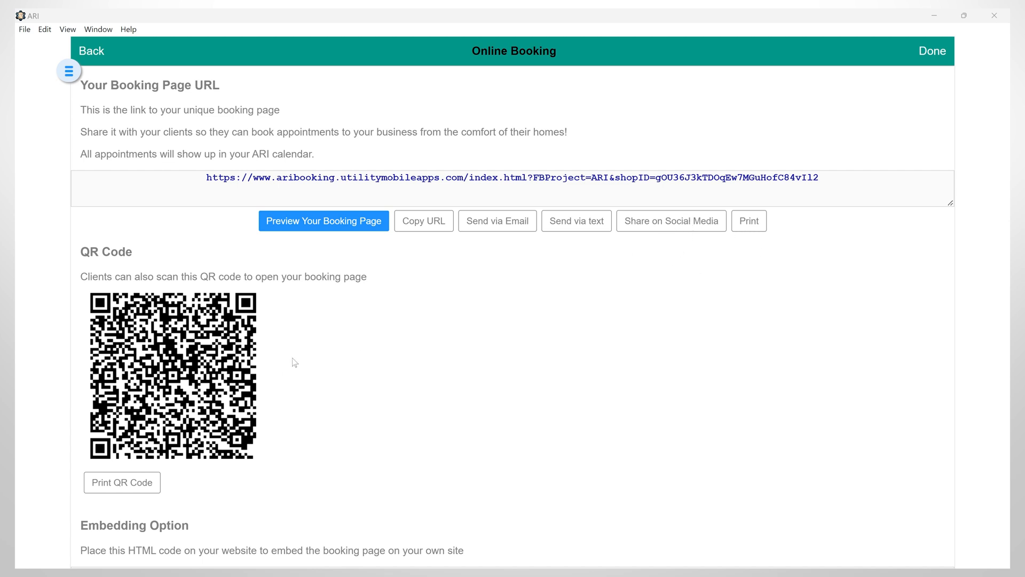
mouse_move(87, 342)
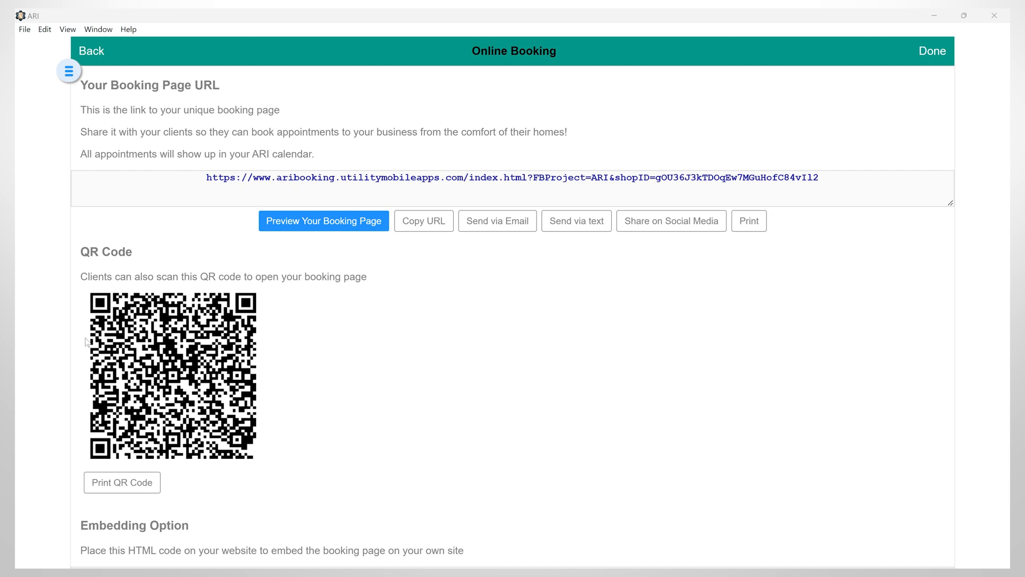
mouse_move(293, 322)
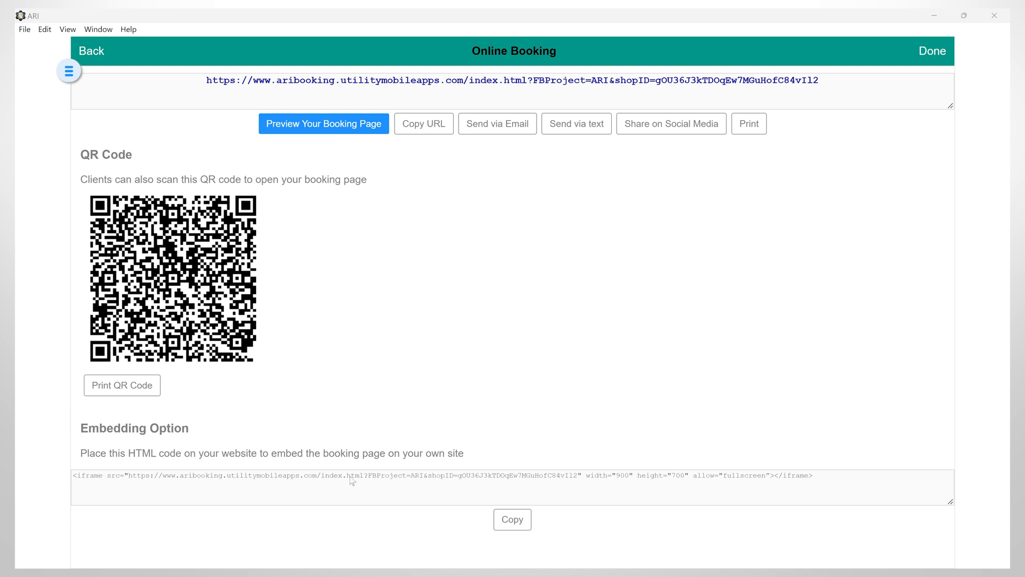
mouse_move(325, 480)
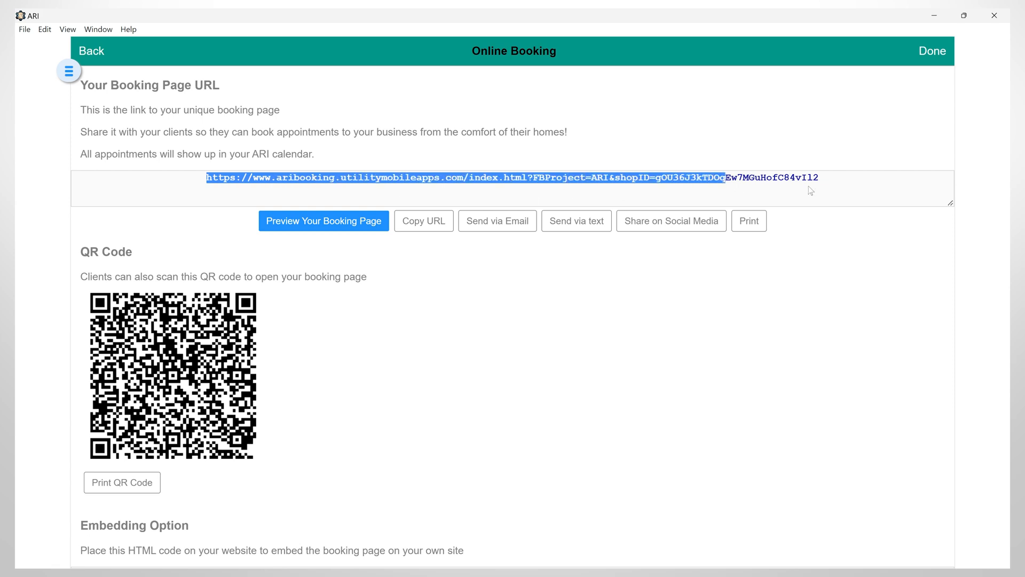
Step: On the booking page, start a booking for Friday, May 05, 2023 at the 10:00am slot
click(323, 220)
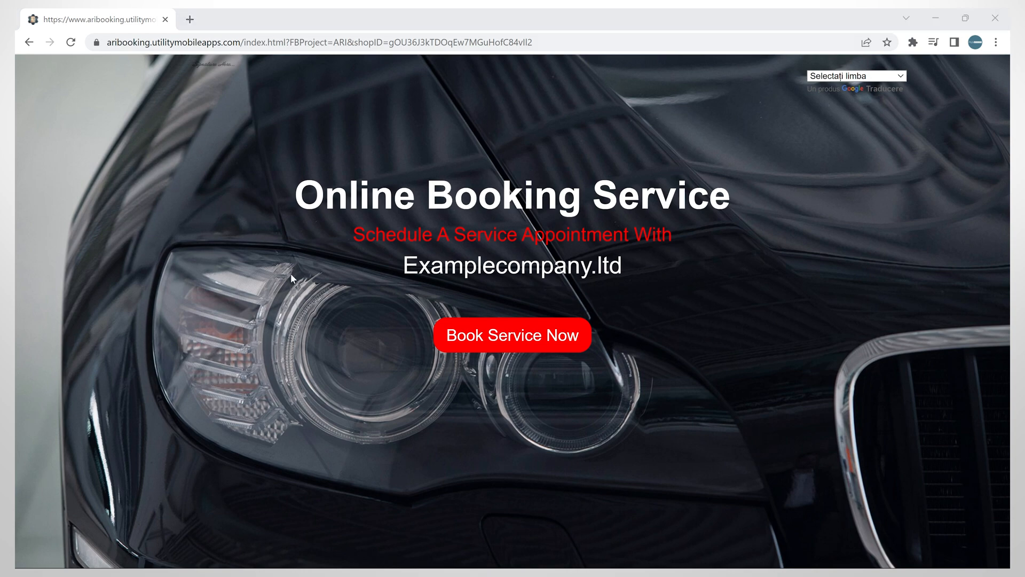
click(511, 335)
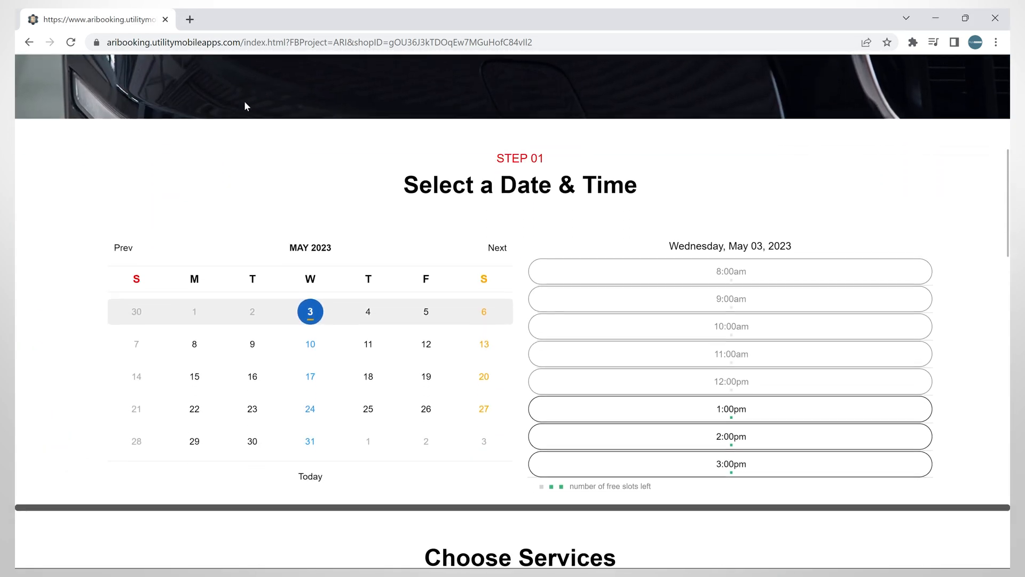
click(426, 311)
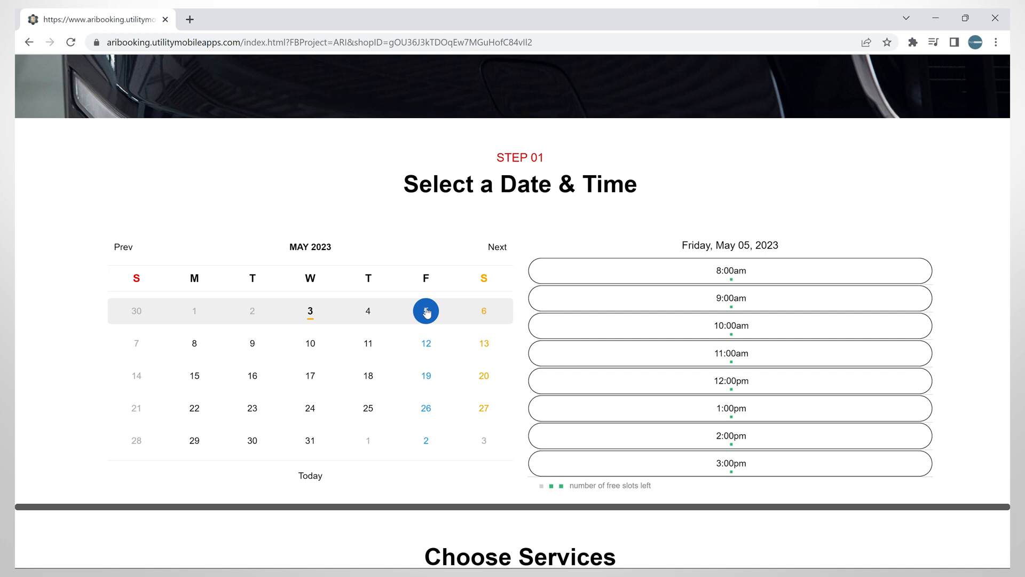
click(730, 326)
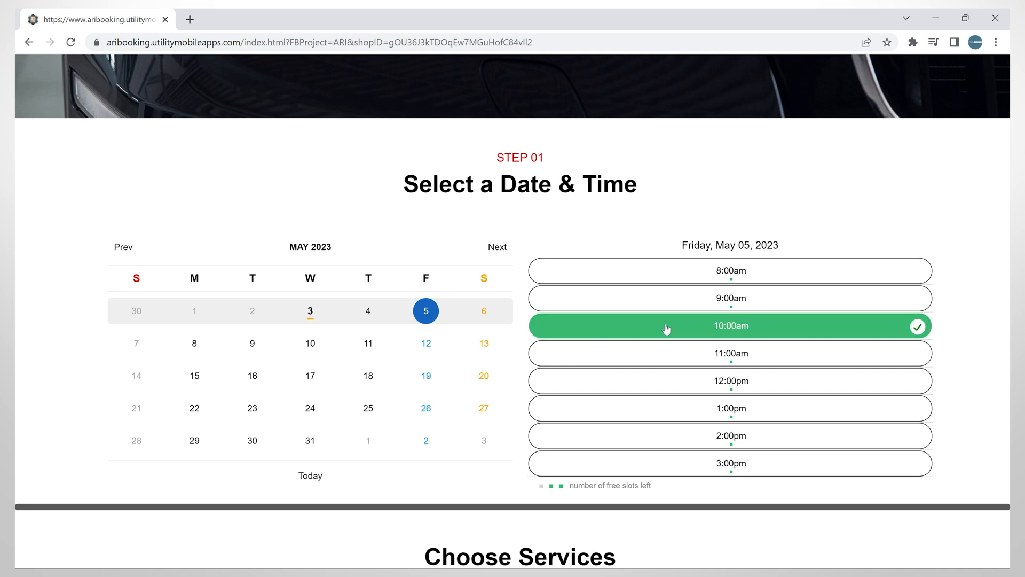
Step: Select the Car Diagnostic Test service card for the appointment
scroll(down, 3)
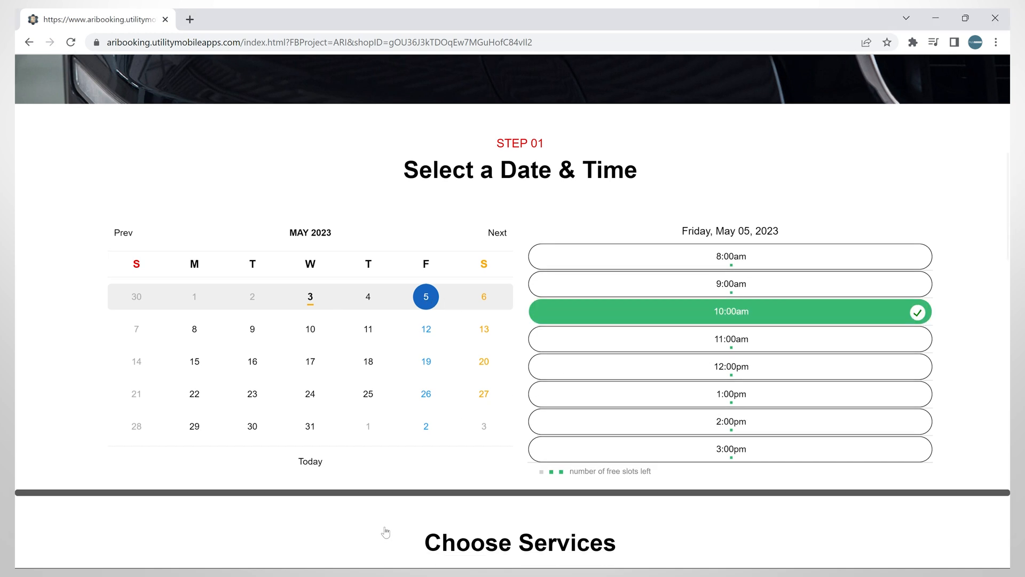
scroll(down, 3)
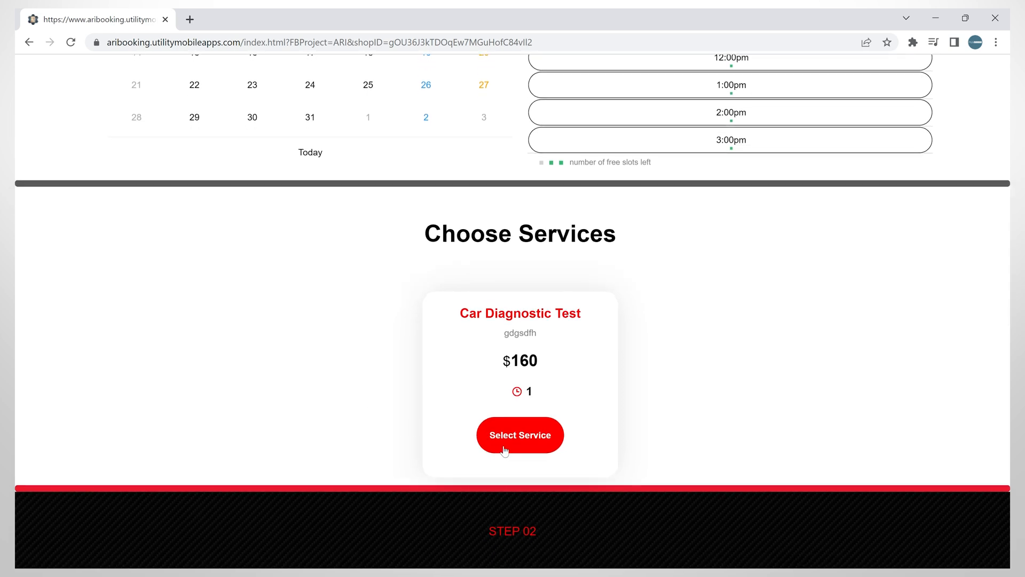
click(520, 435)
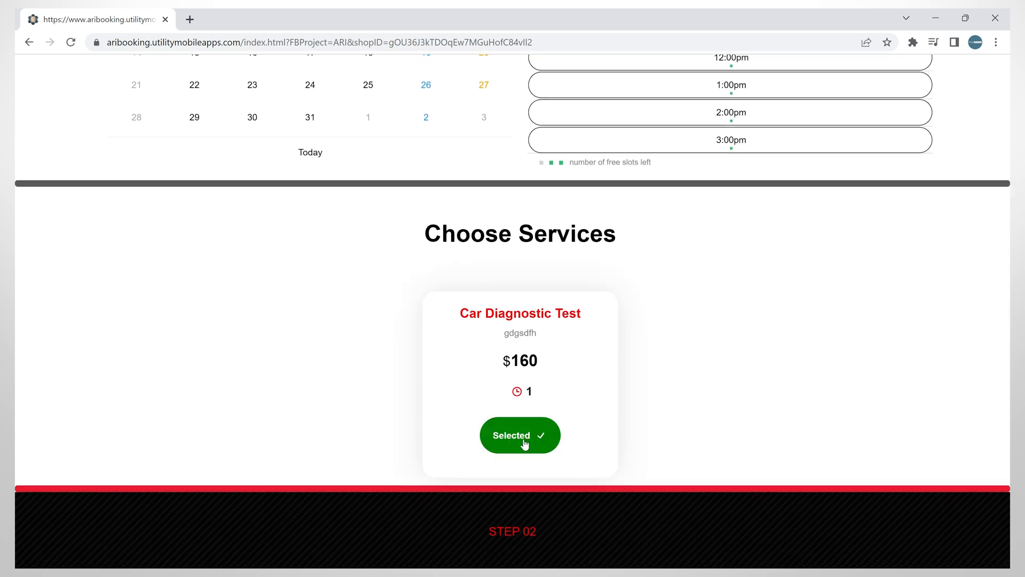
Step: Enter a 2014 Jeep Grand Cherokee as the vehicle and Car Diagnostic as the appointment reason
scroll(down, 3)
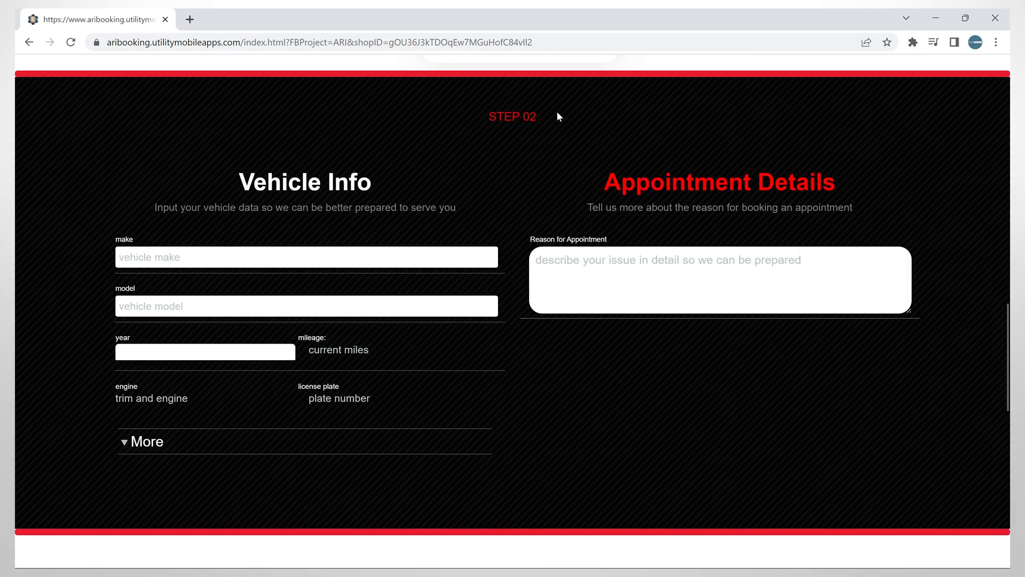
text(Jeep)
click(307, 305)
text(Grand Cherokee)
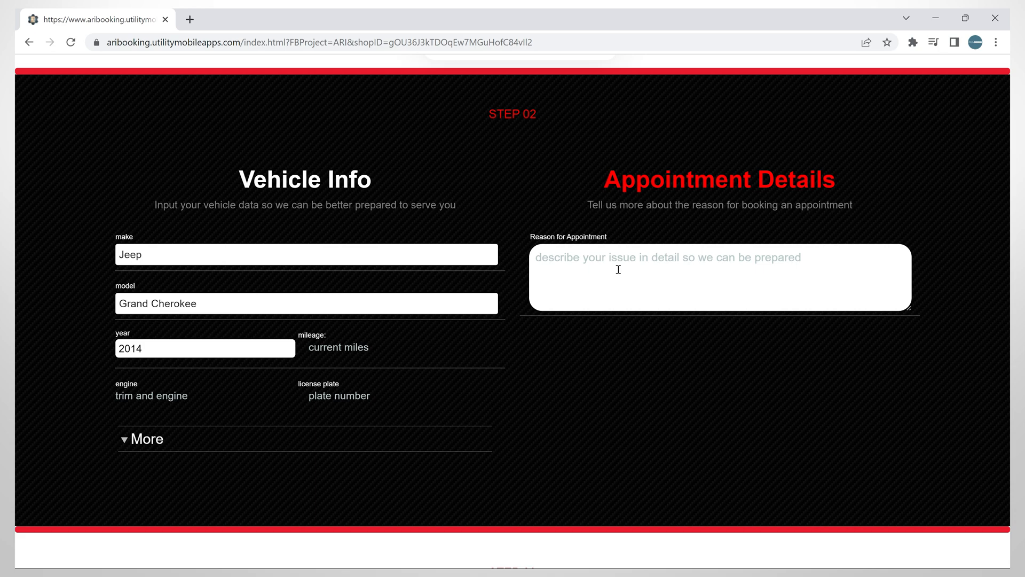
text(Car Diagnostic)
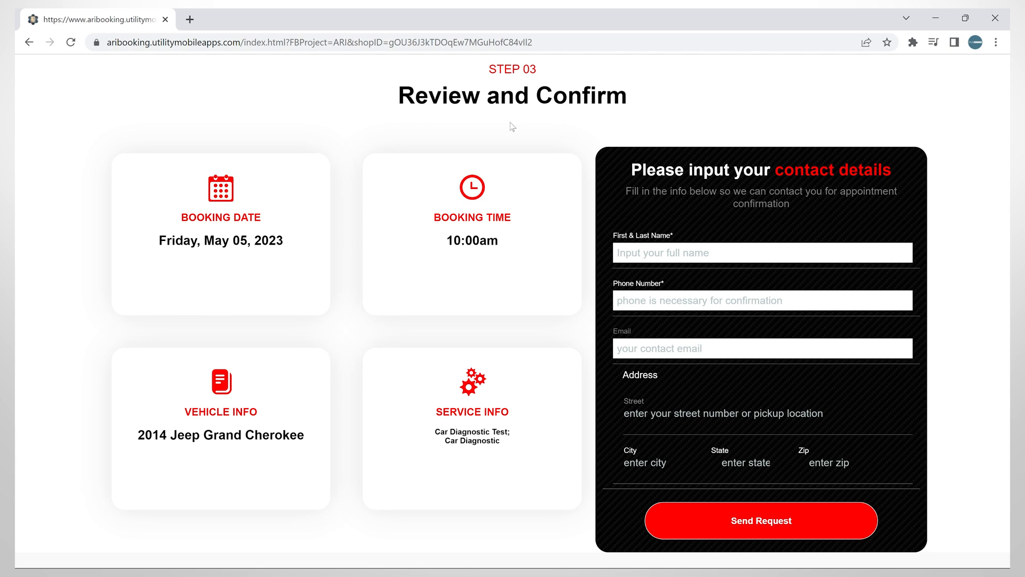
Step: Fill in John Sample's name, phone 12345 and email, then send the booking request
text(12345)
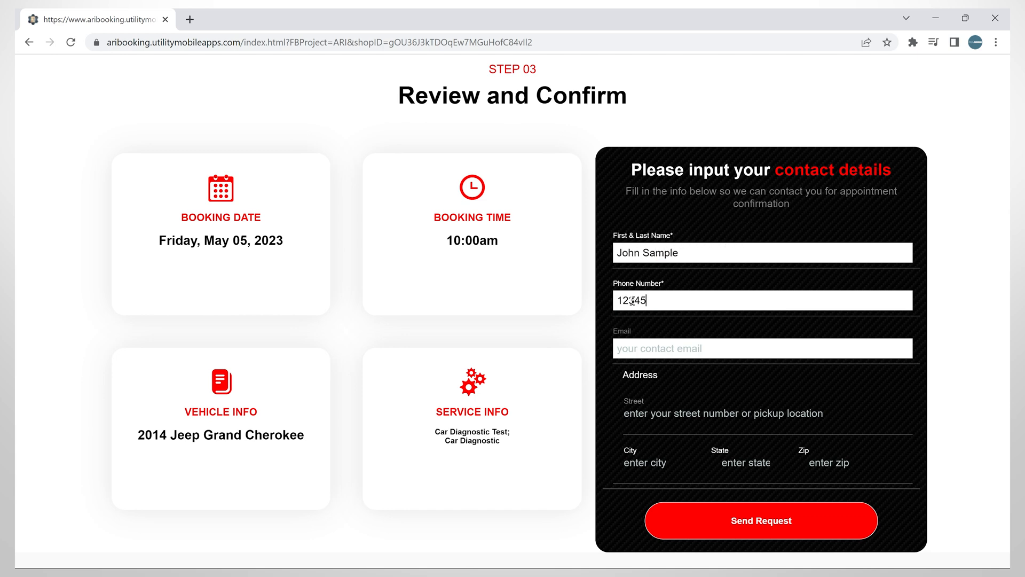
click(761, 349)
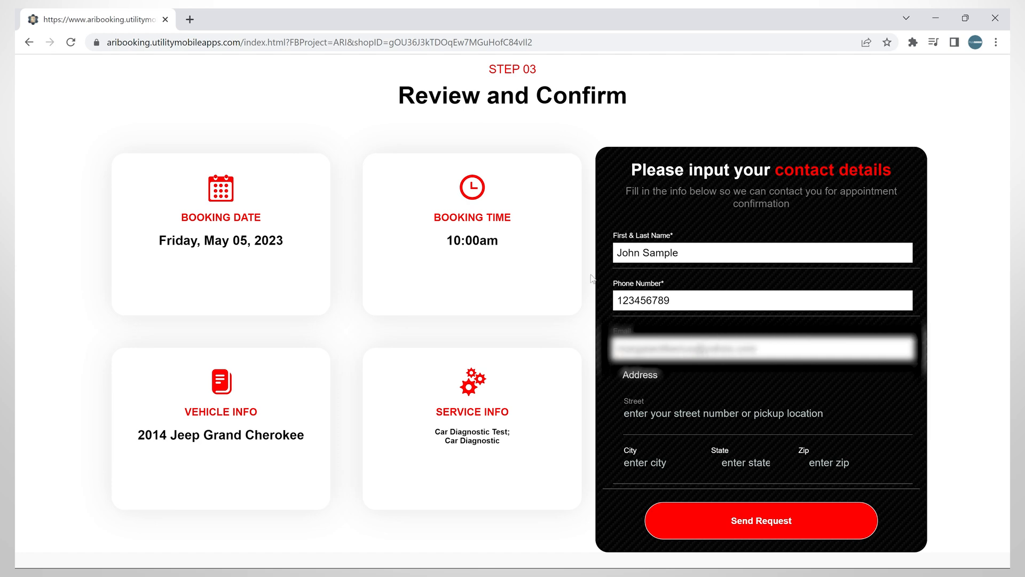
mouse_move(596, 505)
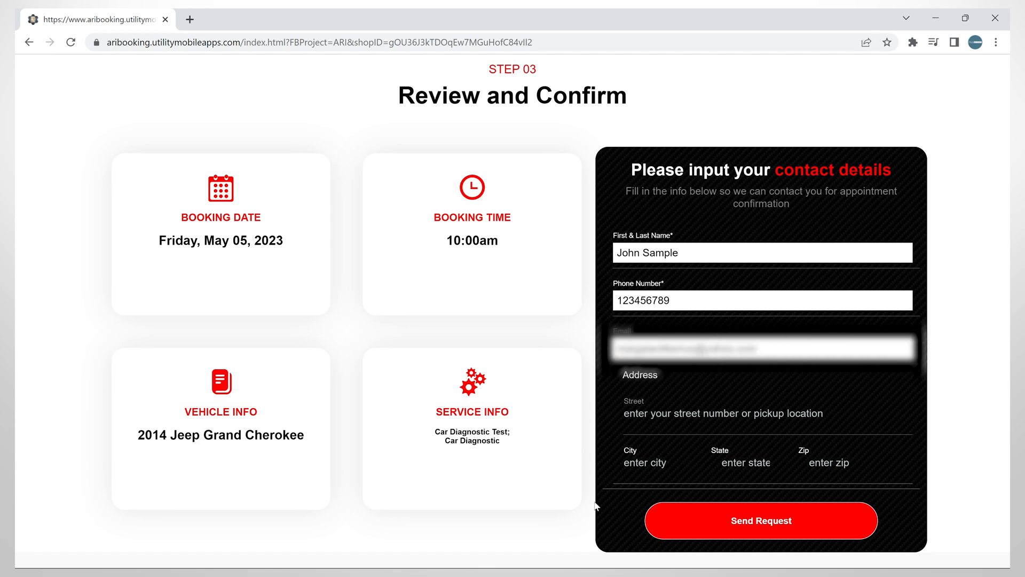
mouse_move(763, 523)
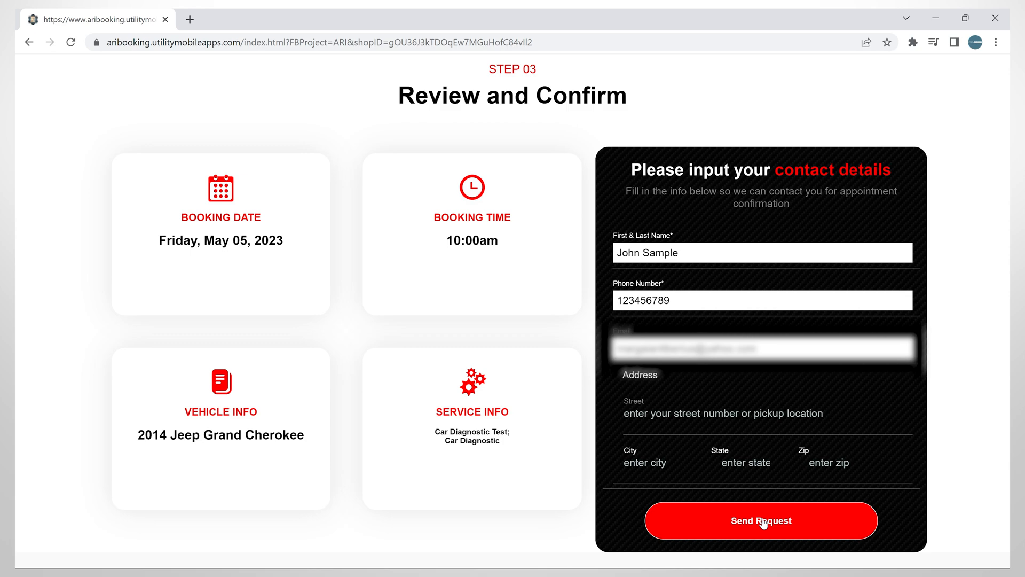
click(760, 520)
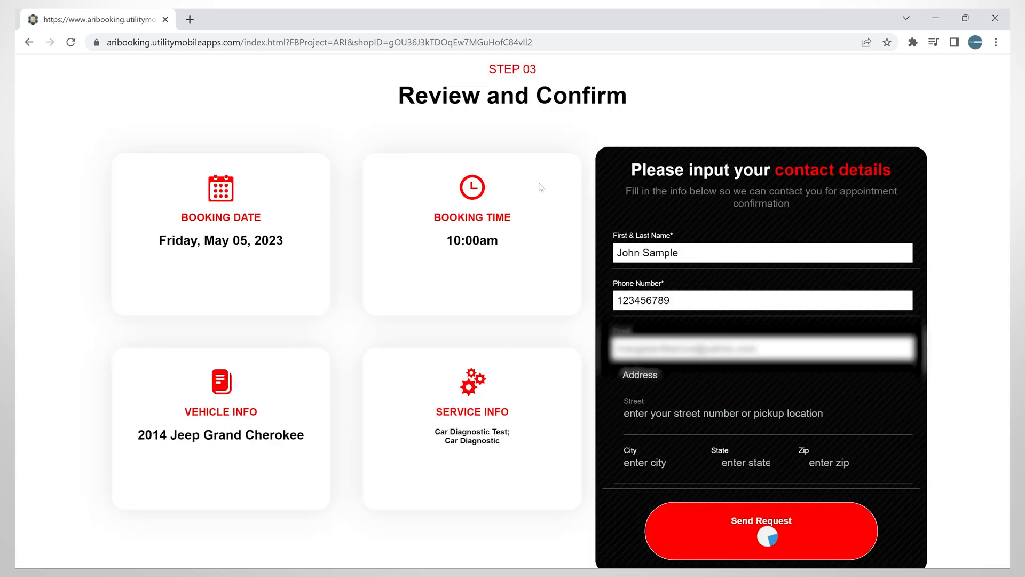
click(760, 531)
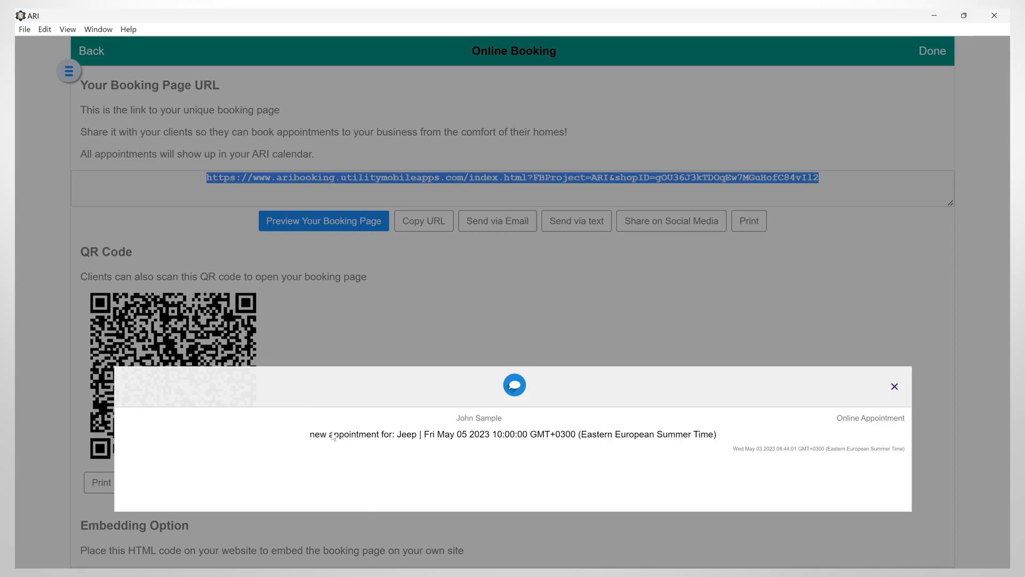
mouse_move(602, 307)
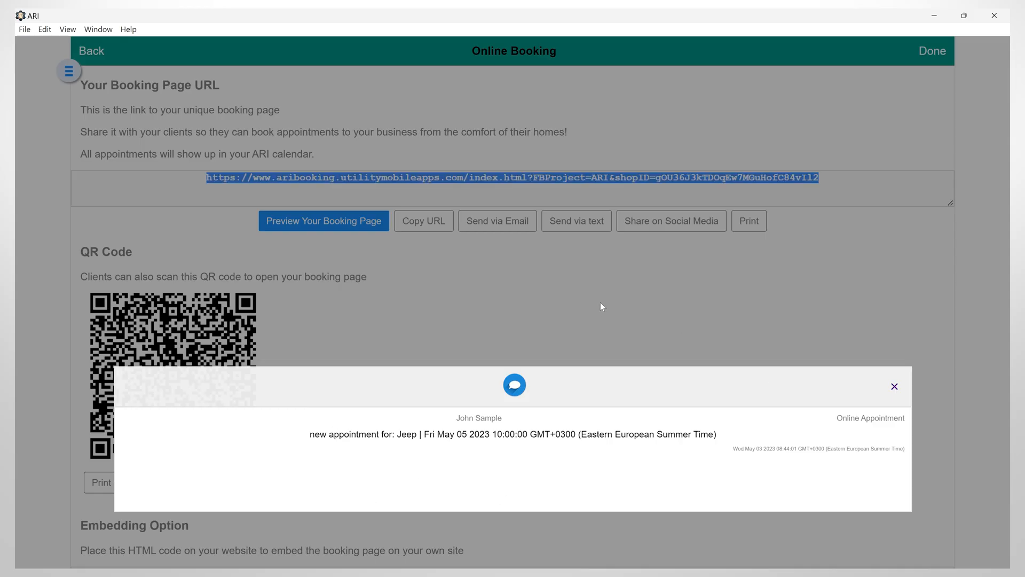
Step: Follow the new online appointment notification to the May 2023 calendar showing the Friday 10:00AM booking
click(894, 387)
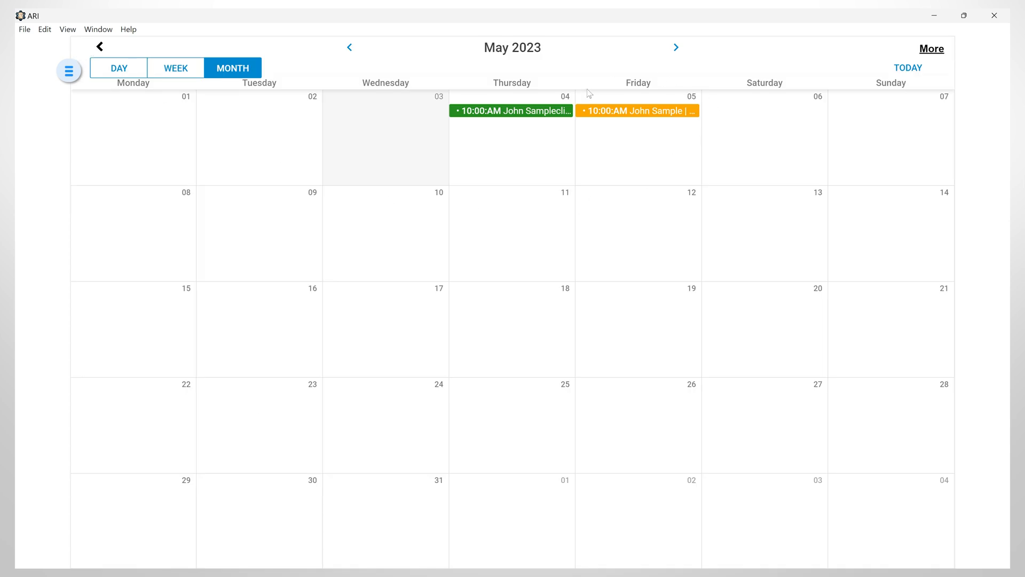
mouse_move(641, 102)
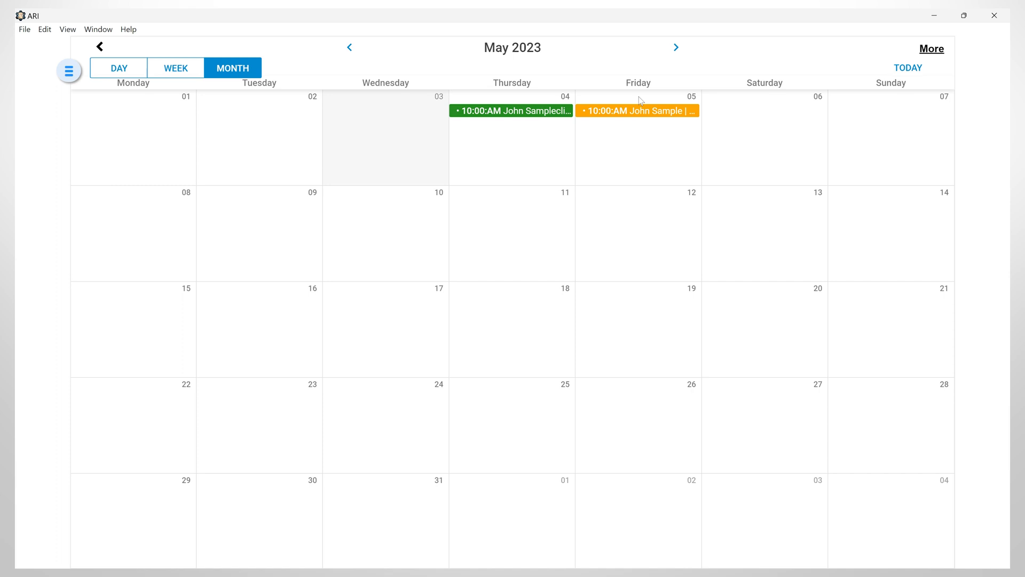
mouse_move(639, 115)
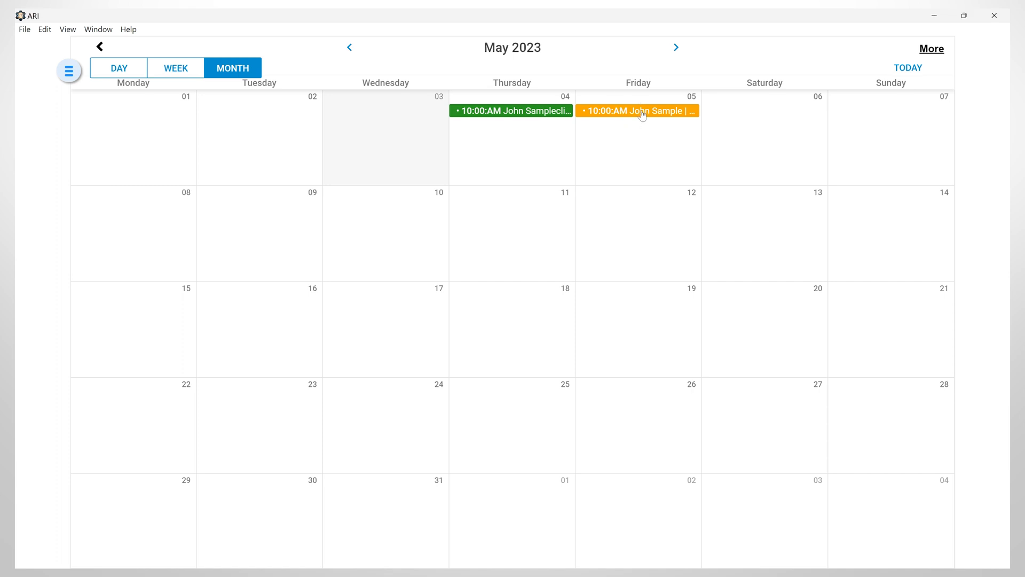
Step: Review the Friday 10:00AM online appointment details (Jeep Grand Cherokee, Car Diagnostic Test, one hour) and bring up its actions
click(637, 110)
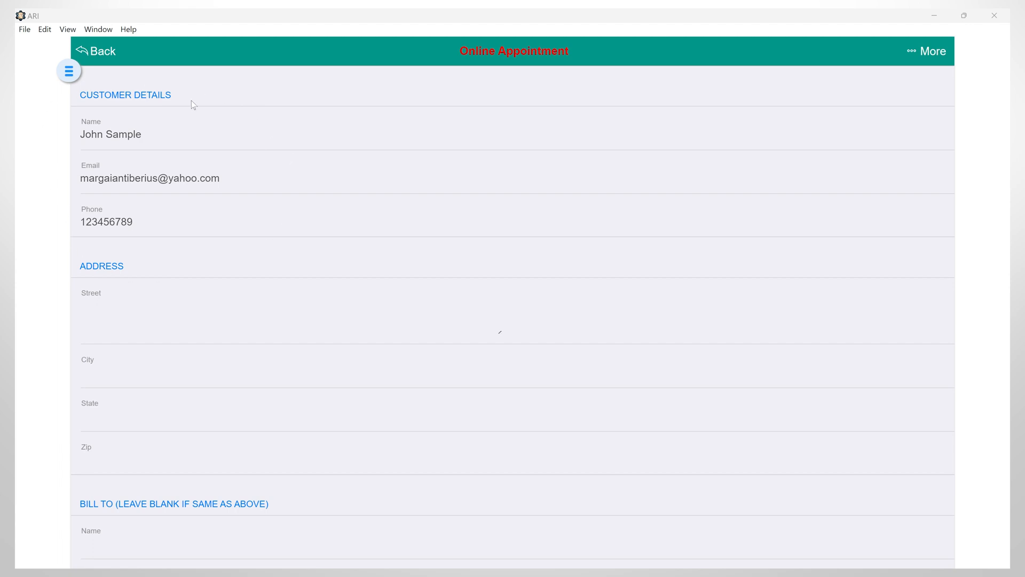
scroll(down, 3)
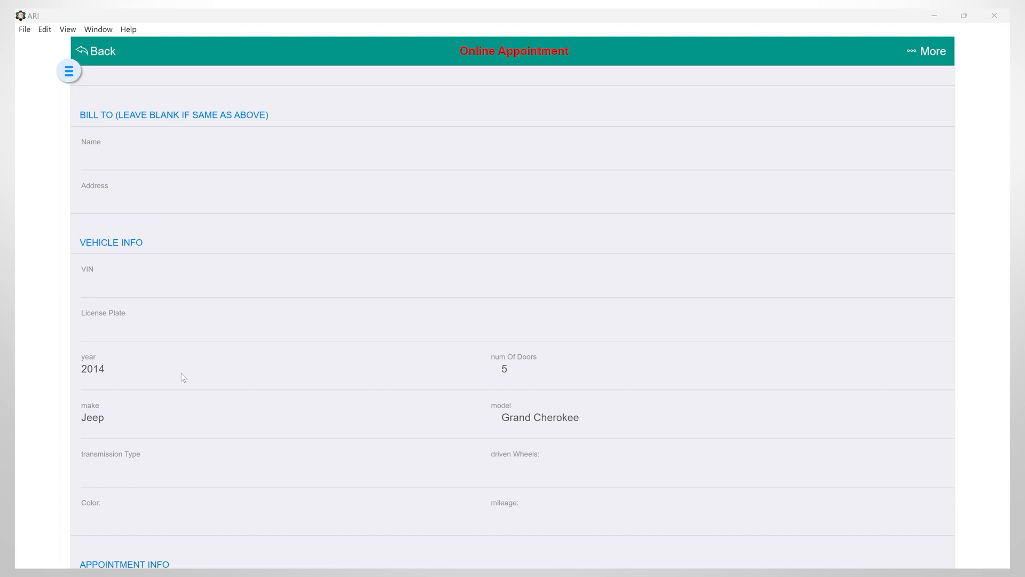
scroll(down, 3)
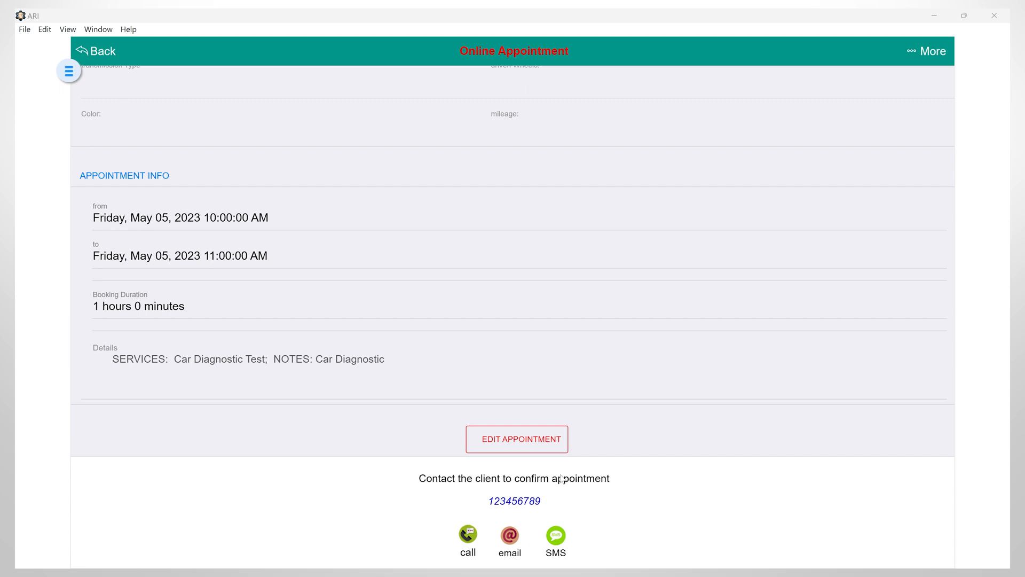
mouse_move(520, 530)
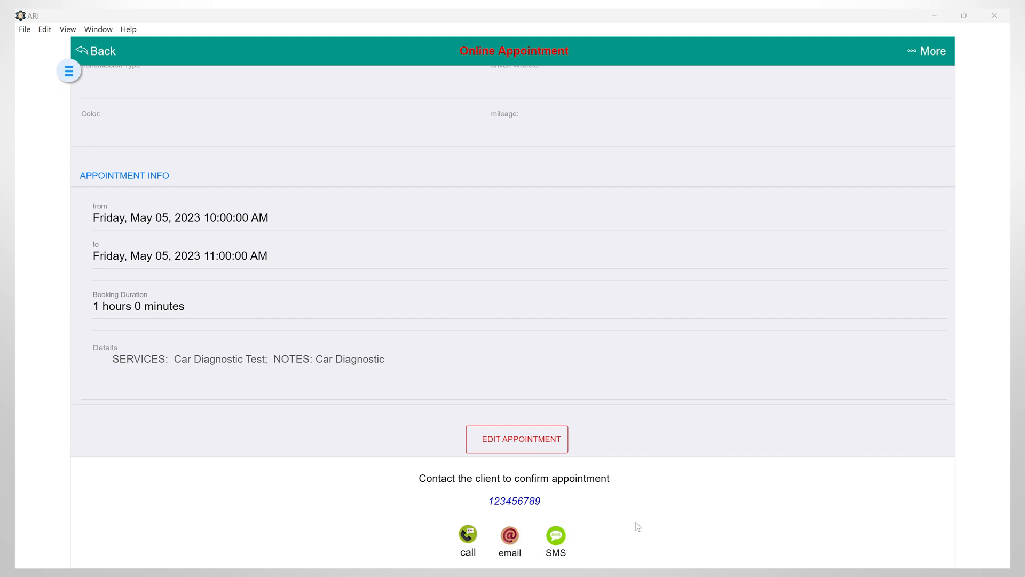
click(927, 51)
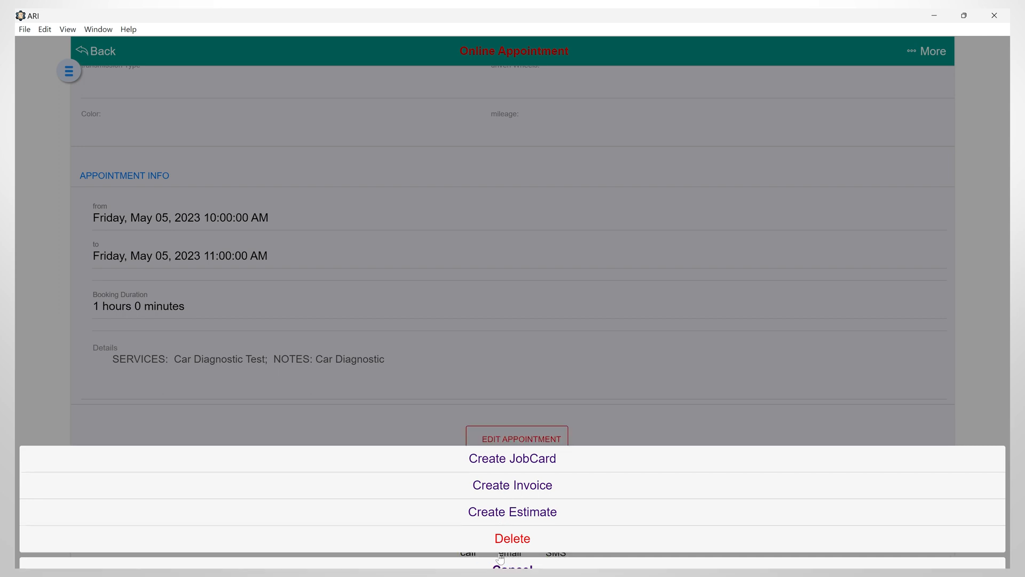
Step: Mark the Friday 05 10:00AM online appointment as Confirmed, sending the email, so it shows in blue on the calendar
click(512, 566)
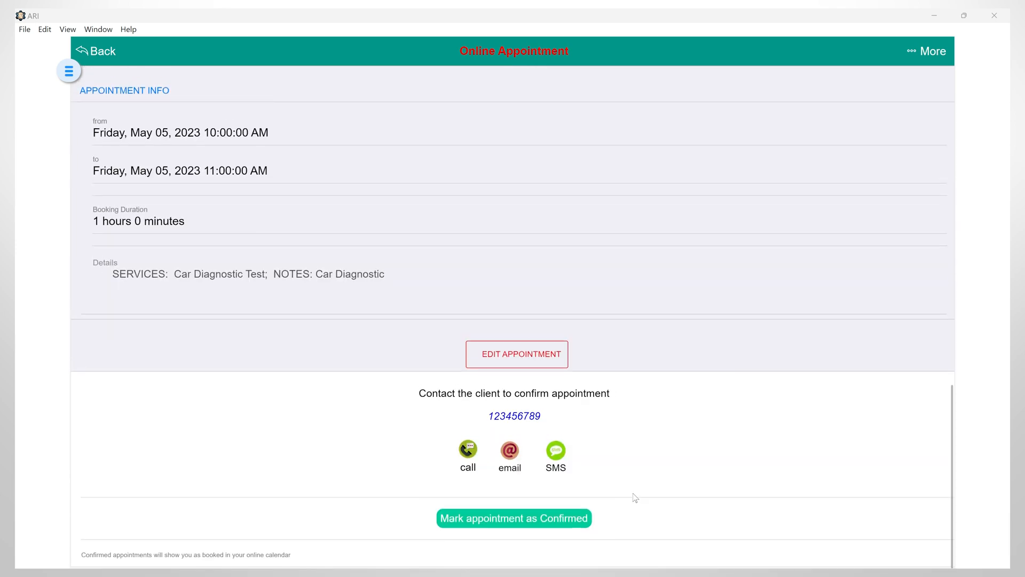
click(514, 518)
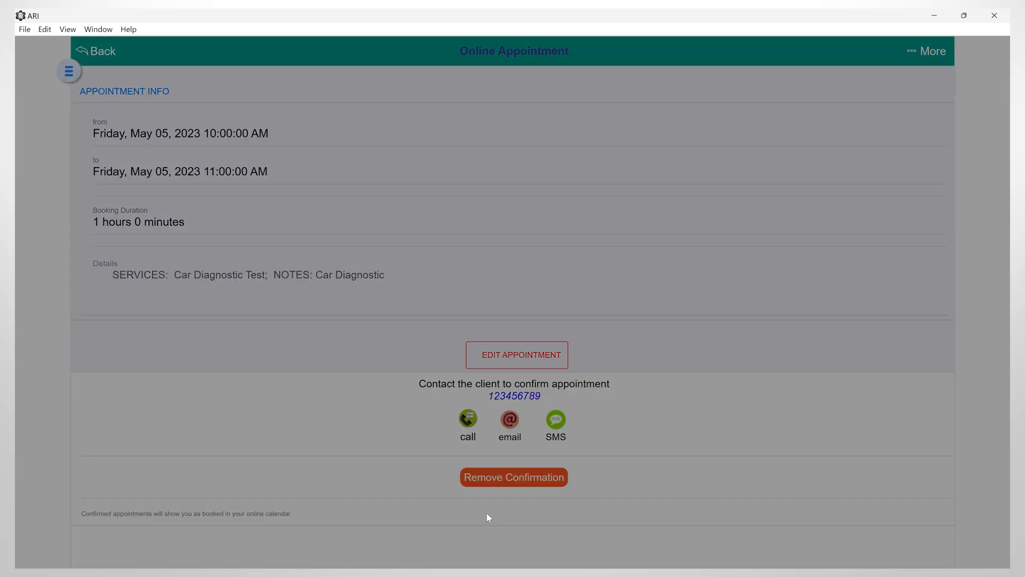
click(508, 423)
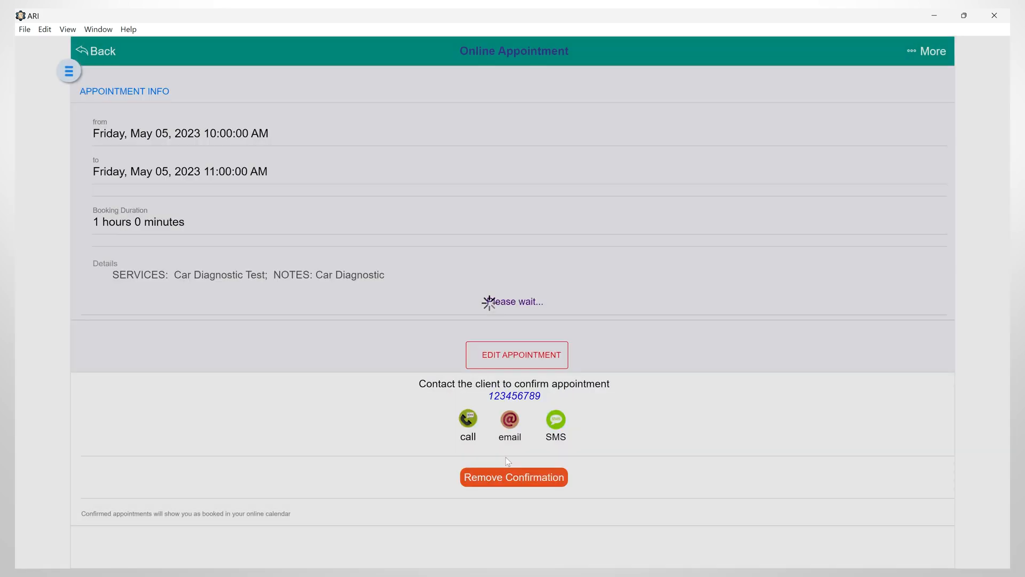
click(509, 422)
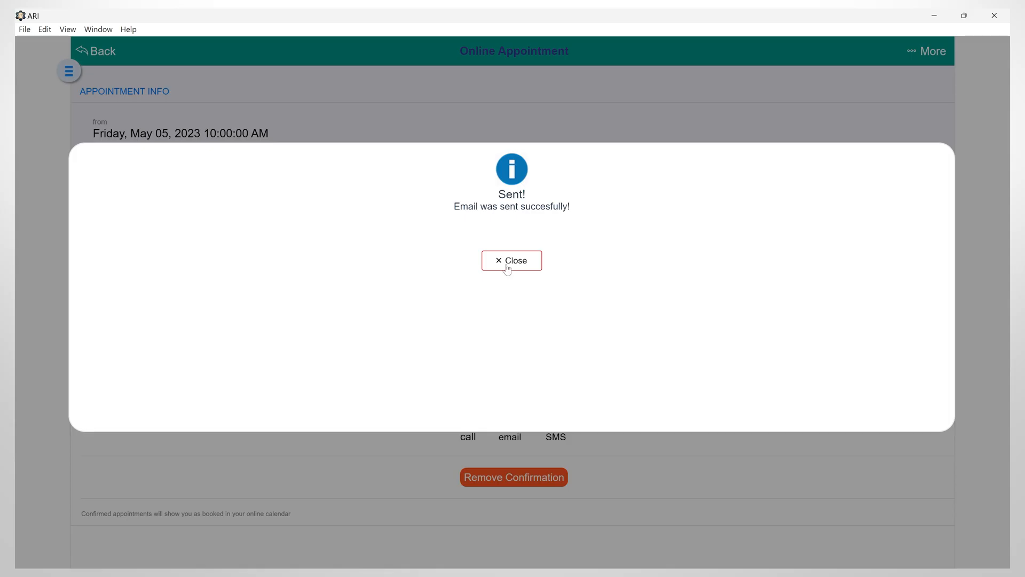
click(512, 261)
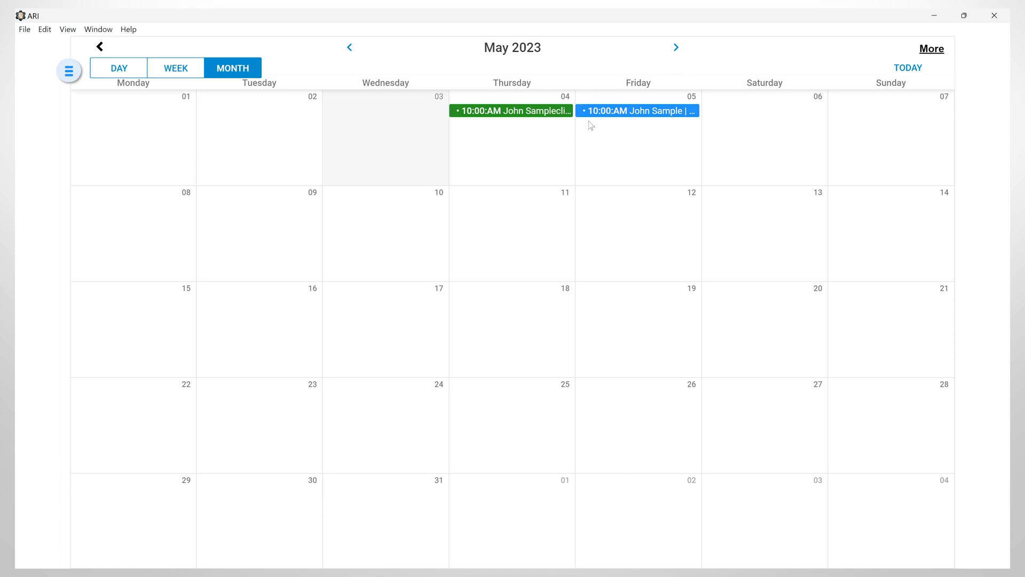
mouse_move(642, 145)
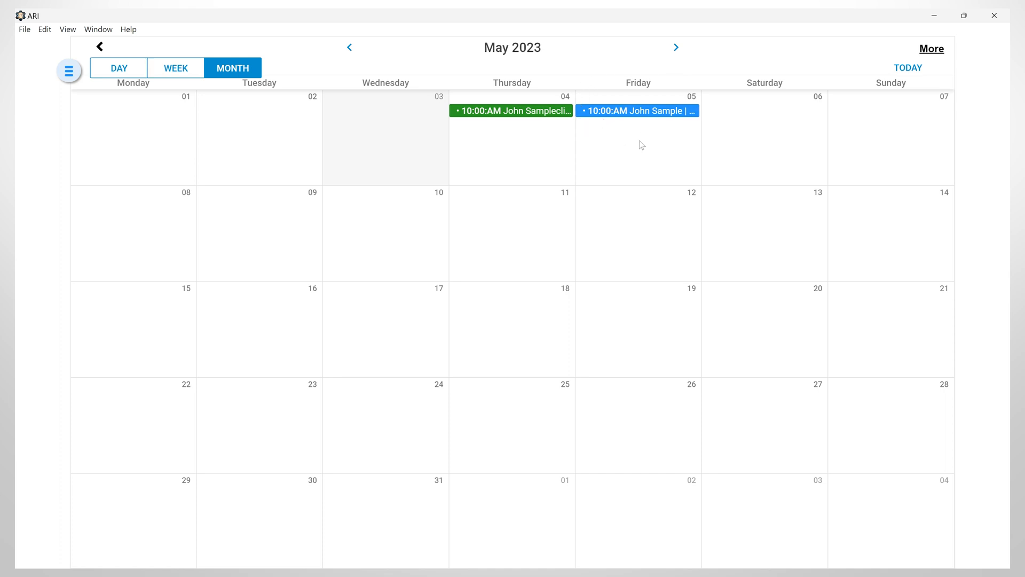